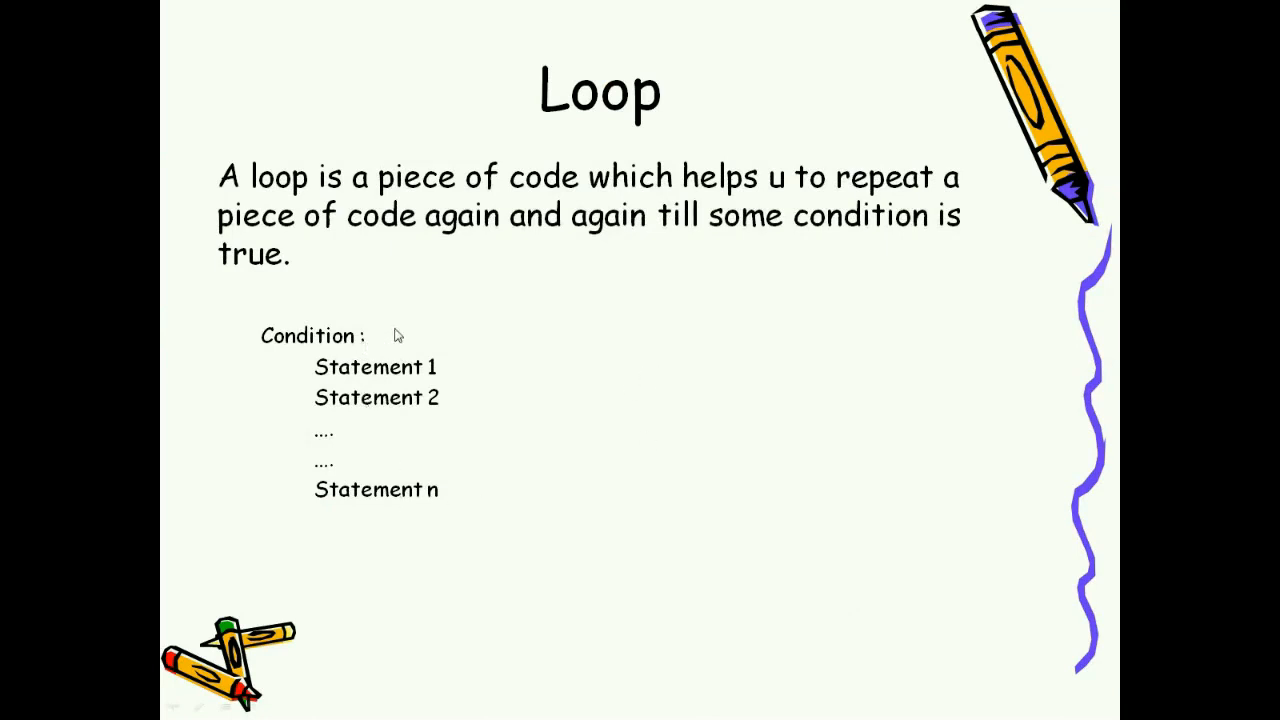
mouse_move(354, 460)
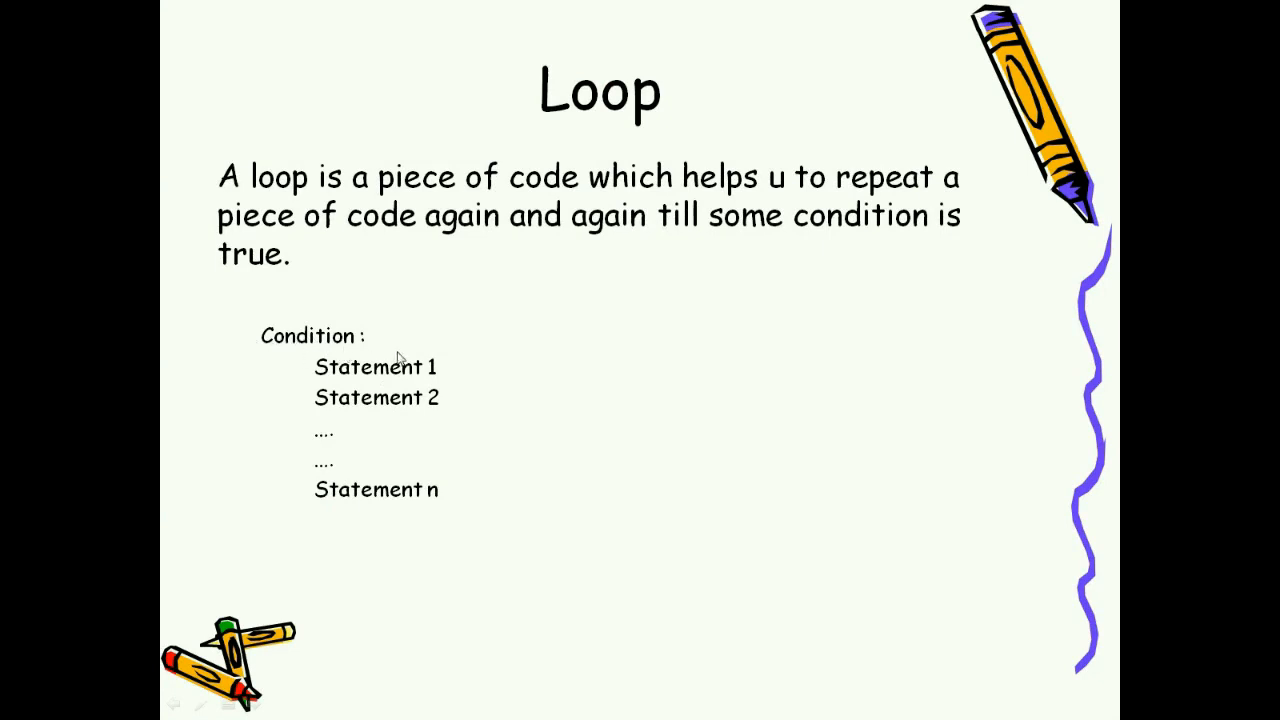
mouse_move(378, 412)
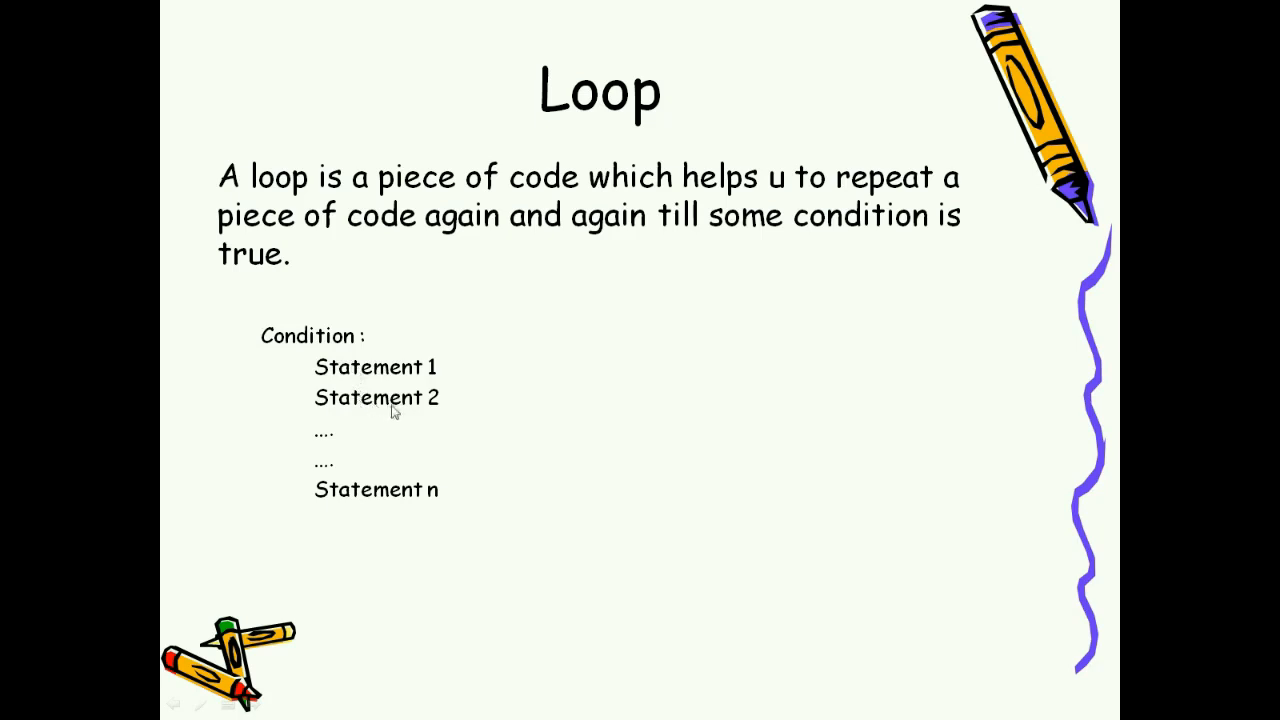
mouse_move(436, 436)
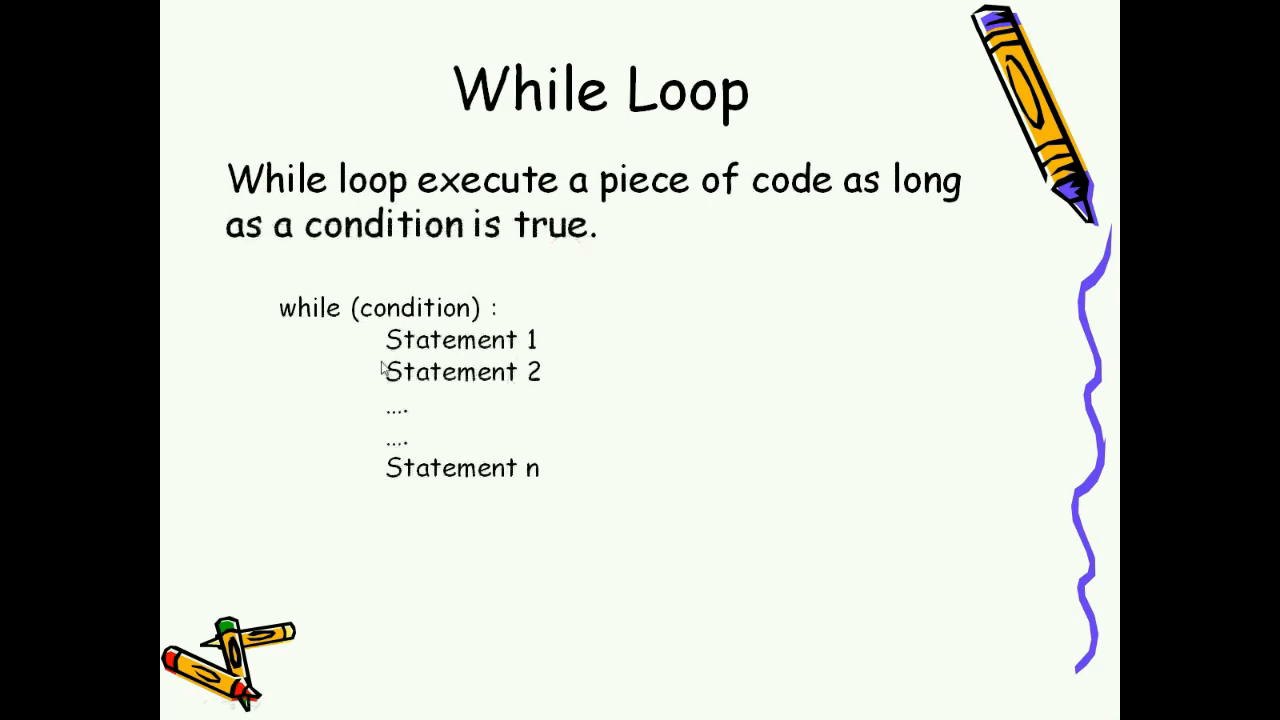
mouse_move(412, 356)
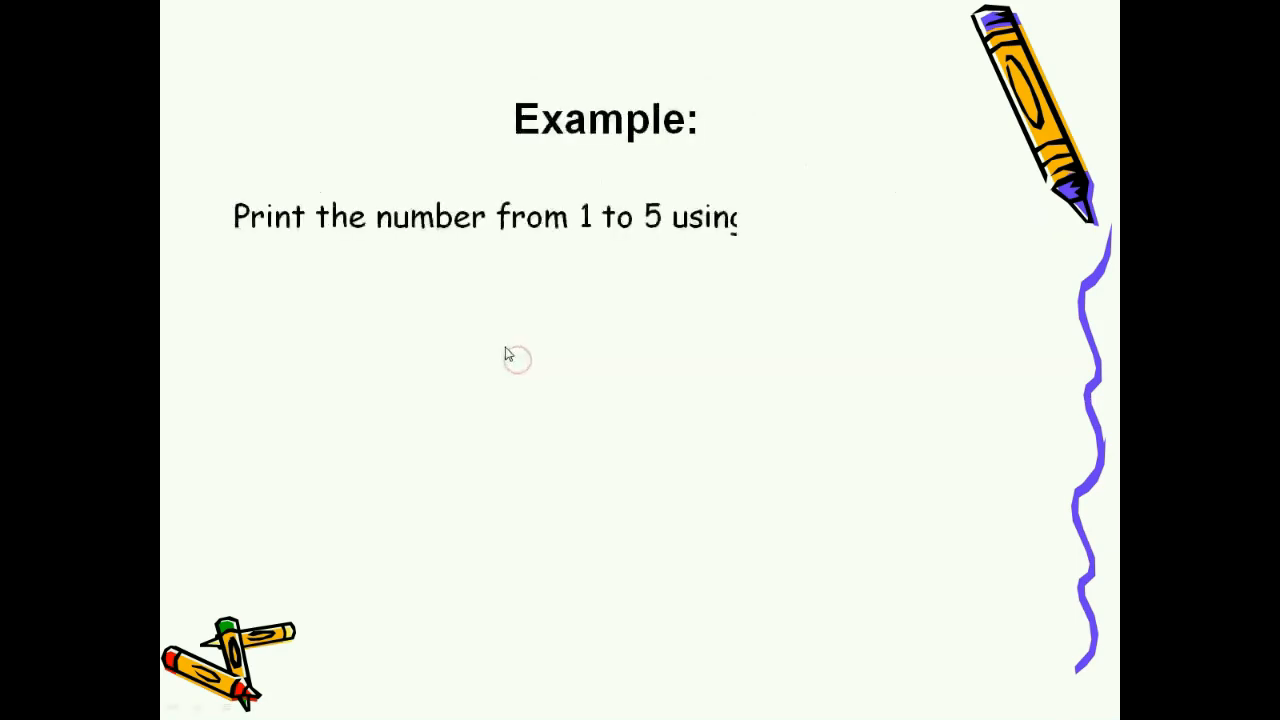
Write a 'while loop.' note and set a = 1 in demo.py
text(while loop.)
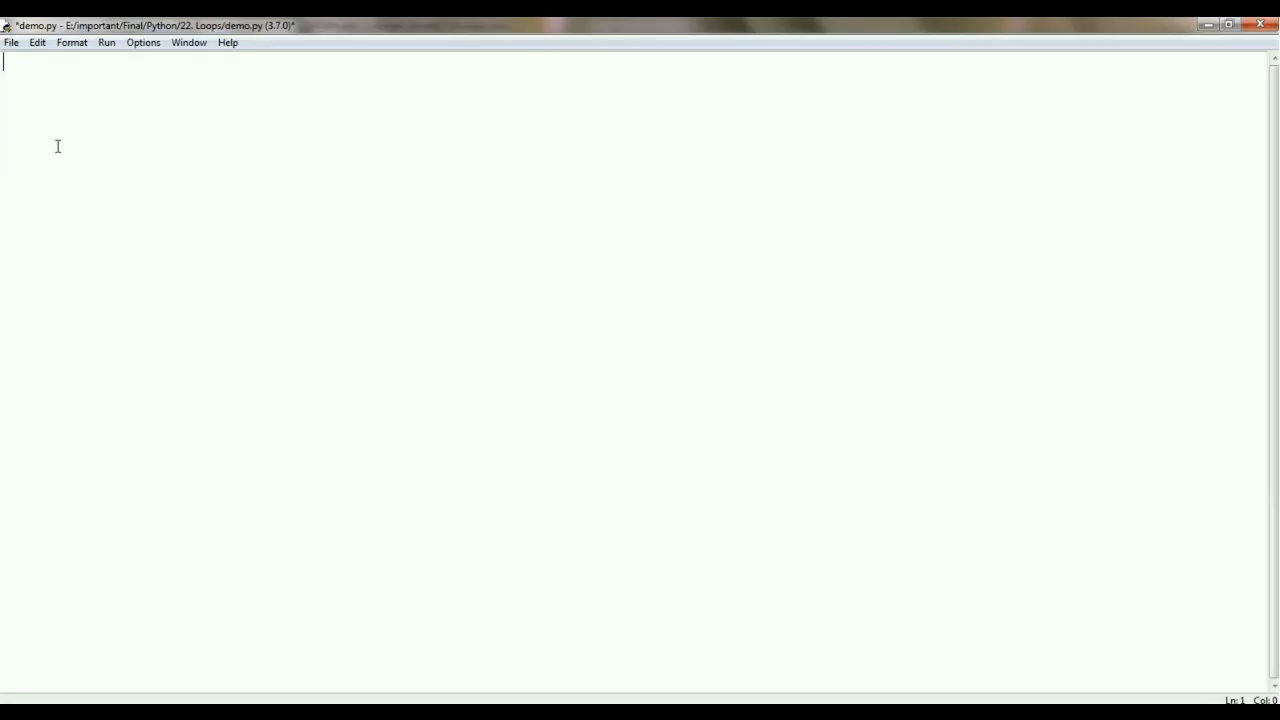
text(a)
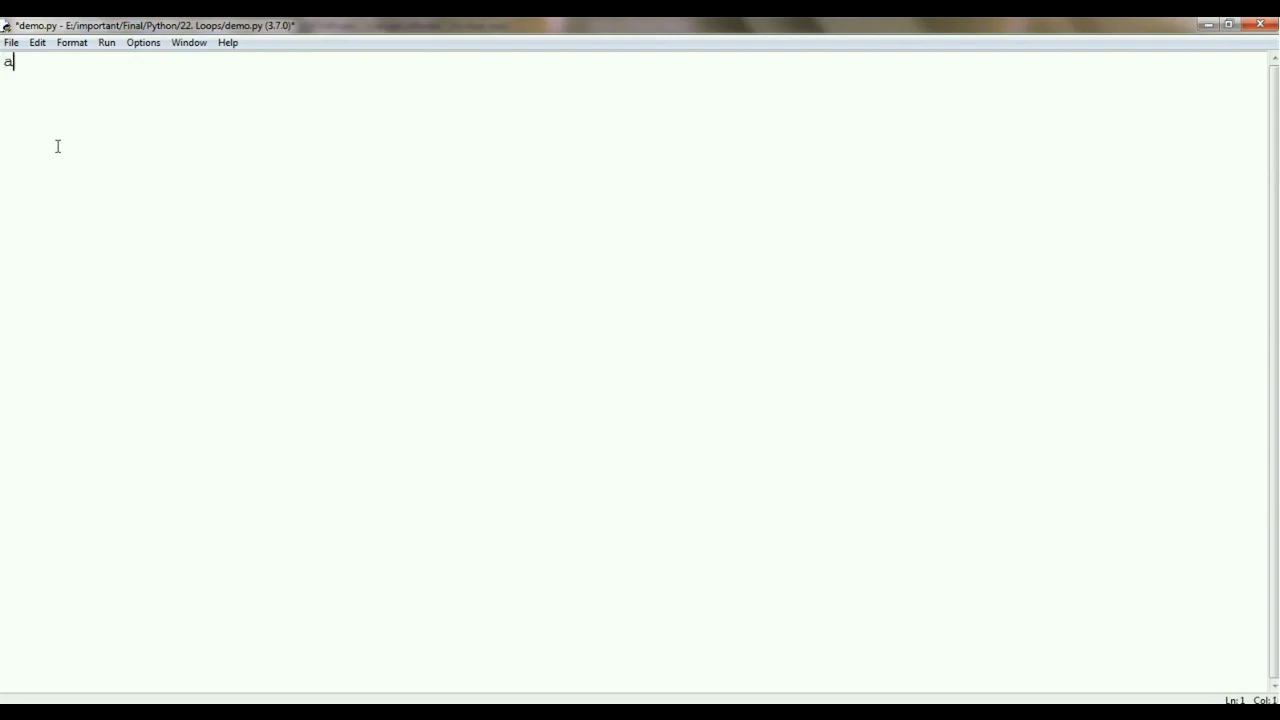
text(= 1)
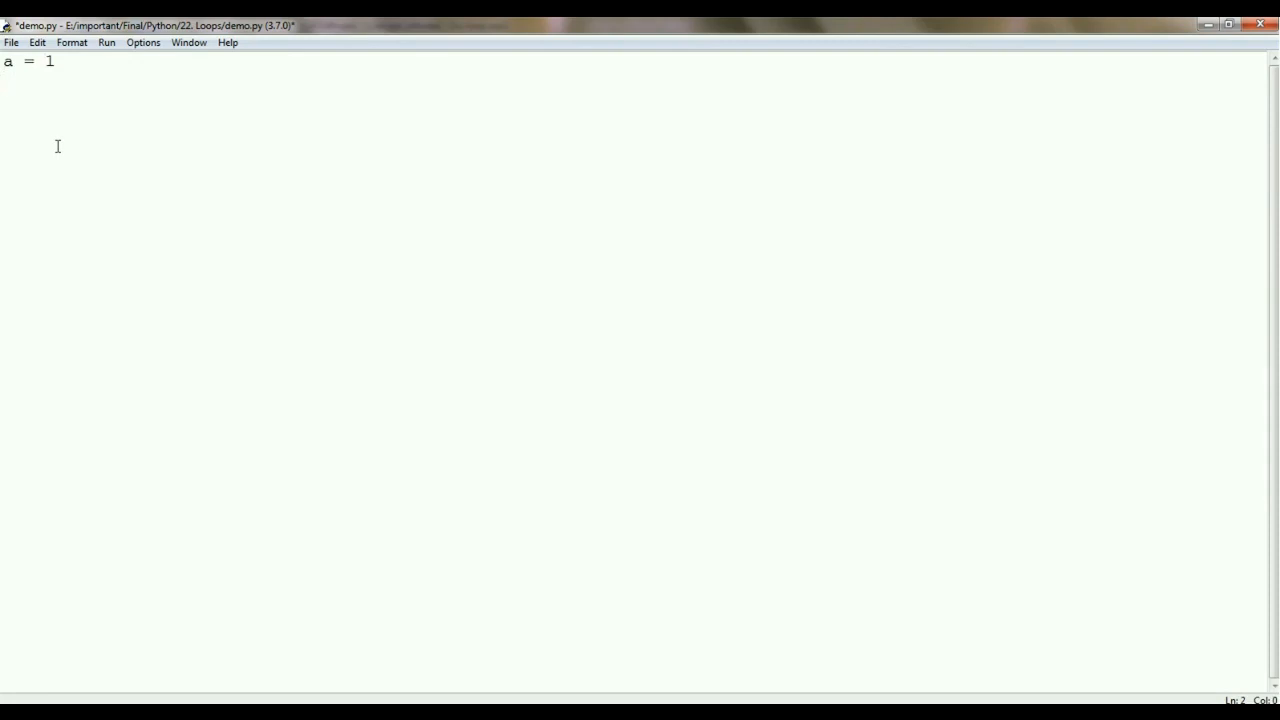
key(enter)
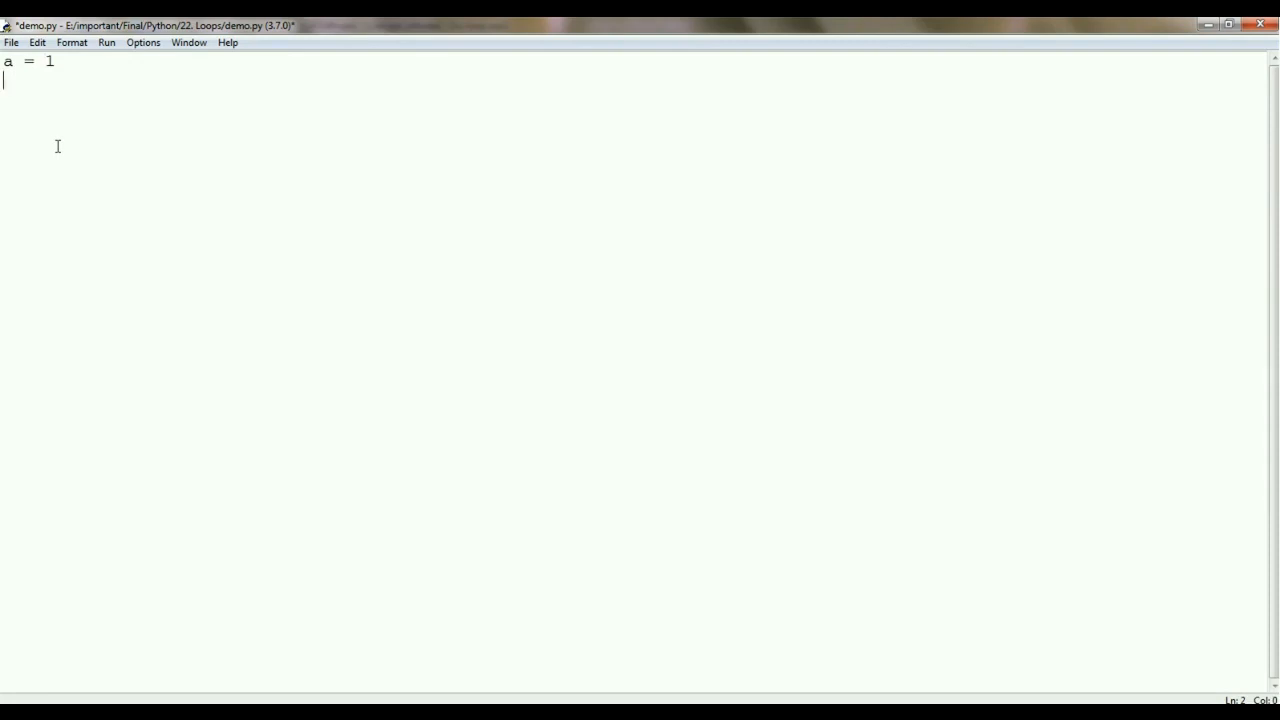
Add a while (a<6): loop that does print(a) and a+=1, then save demo.py
text(while ()
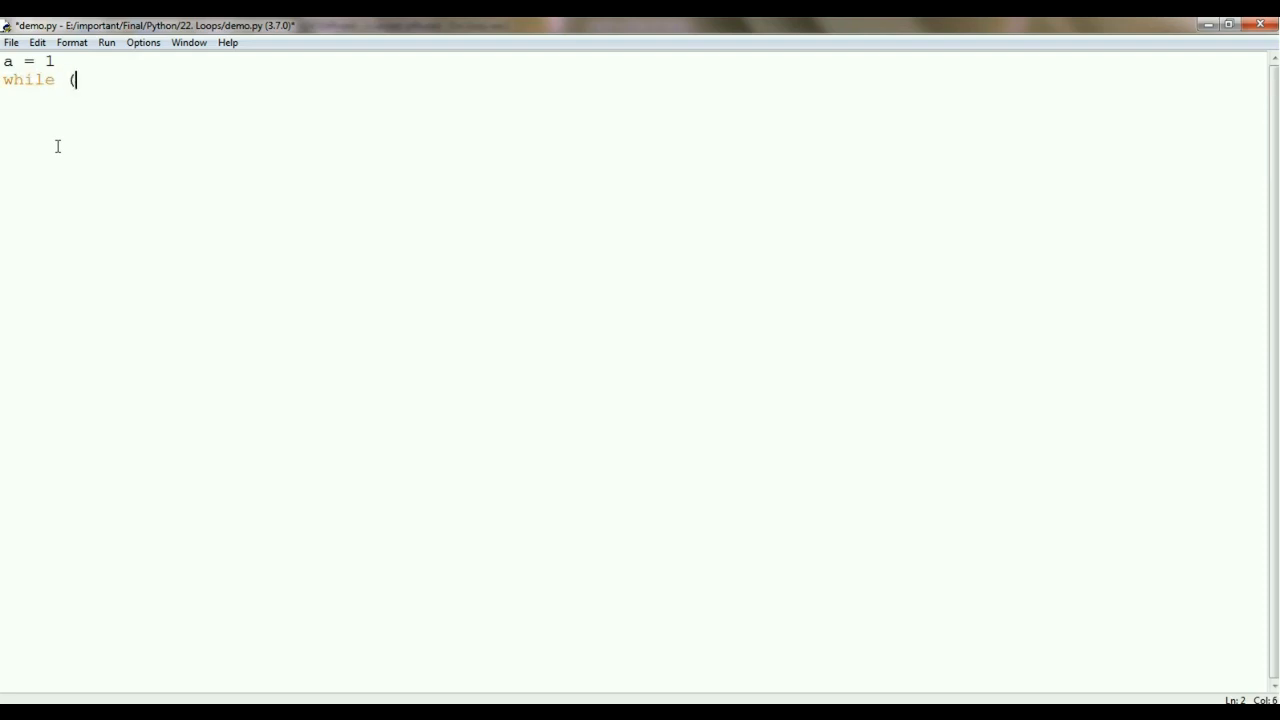
text())
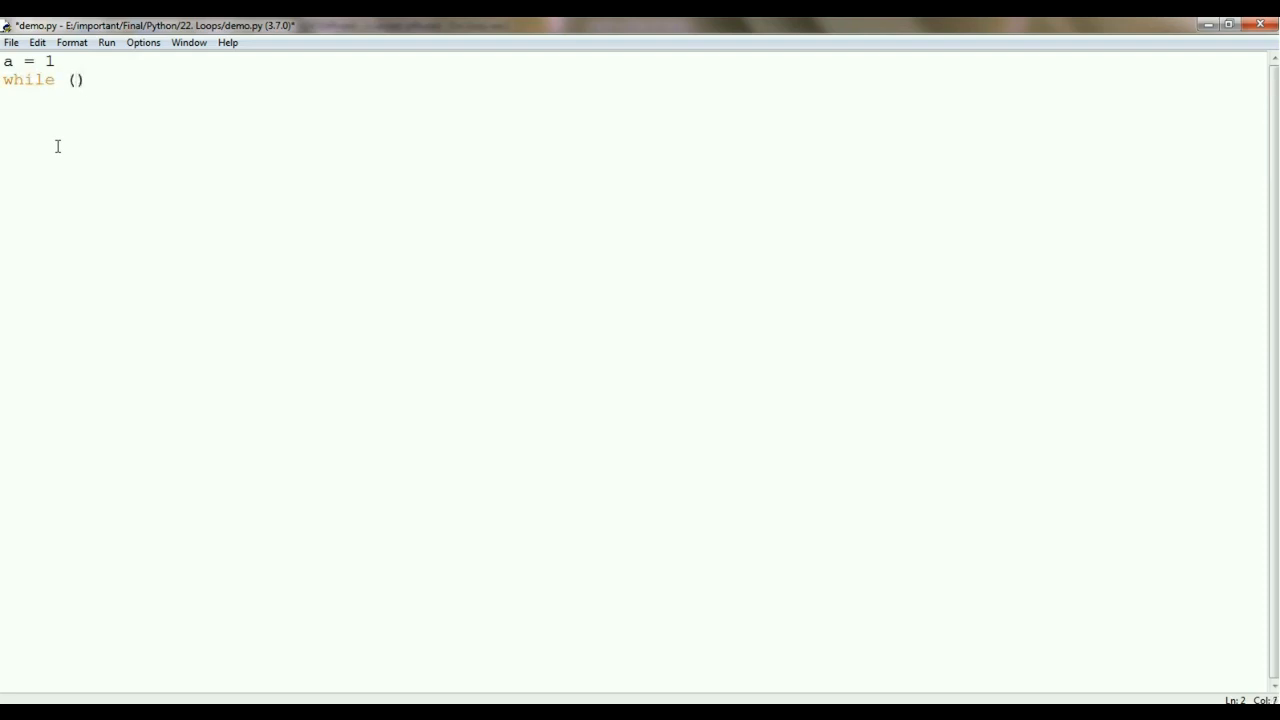
text(a<6)
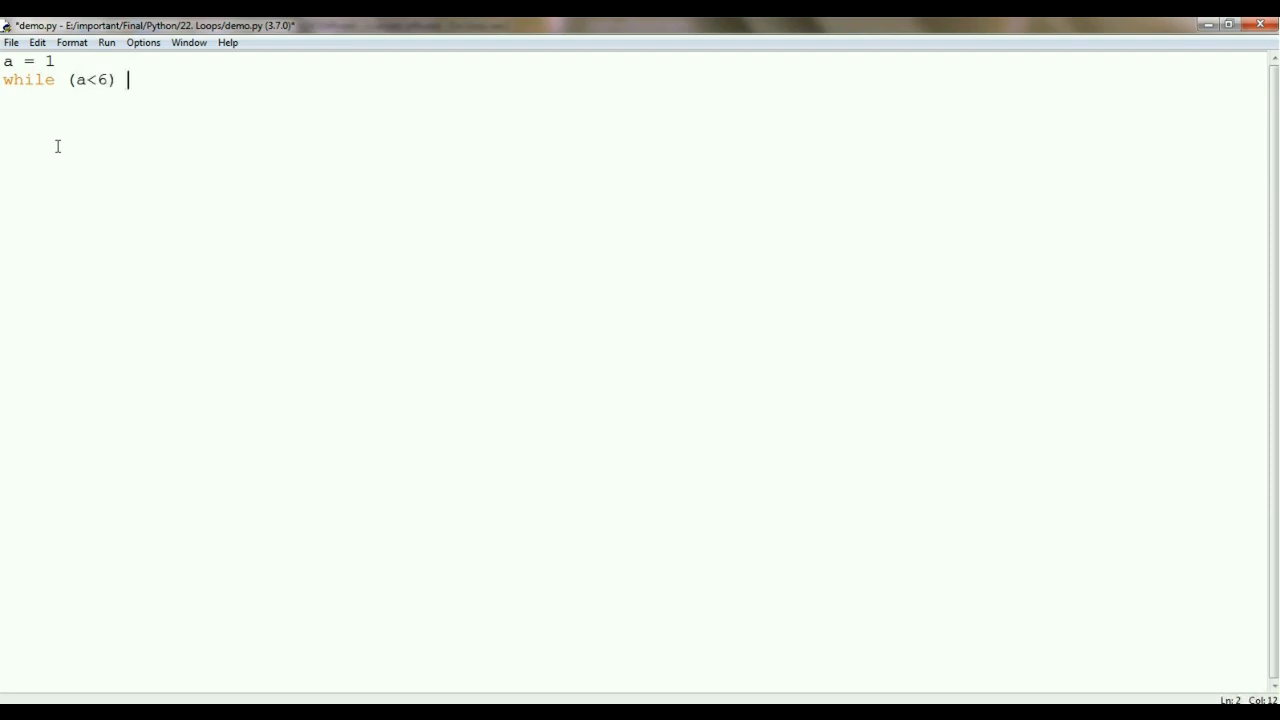
text(:)
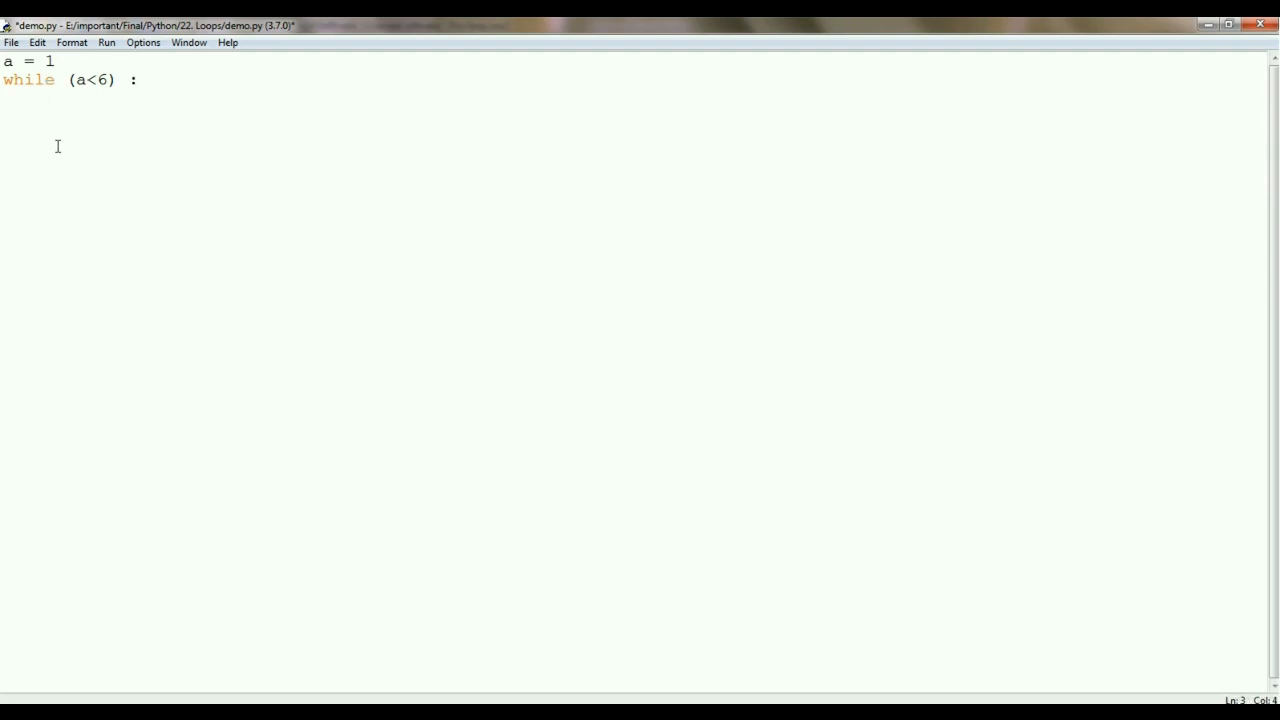
text(print(a))
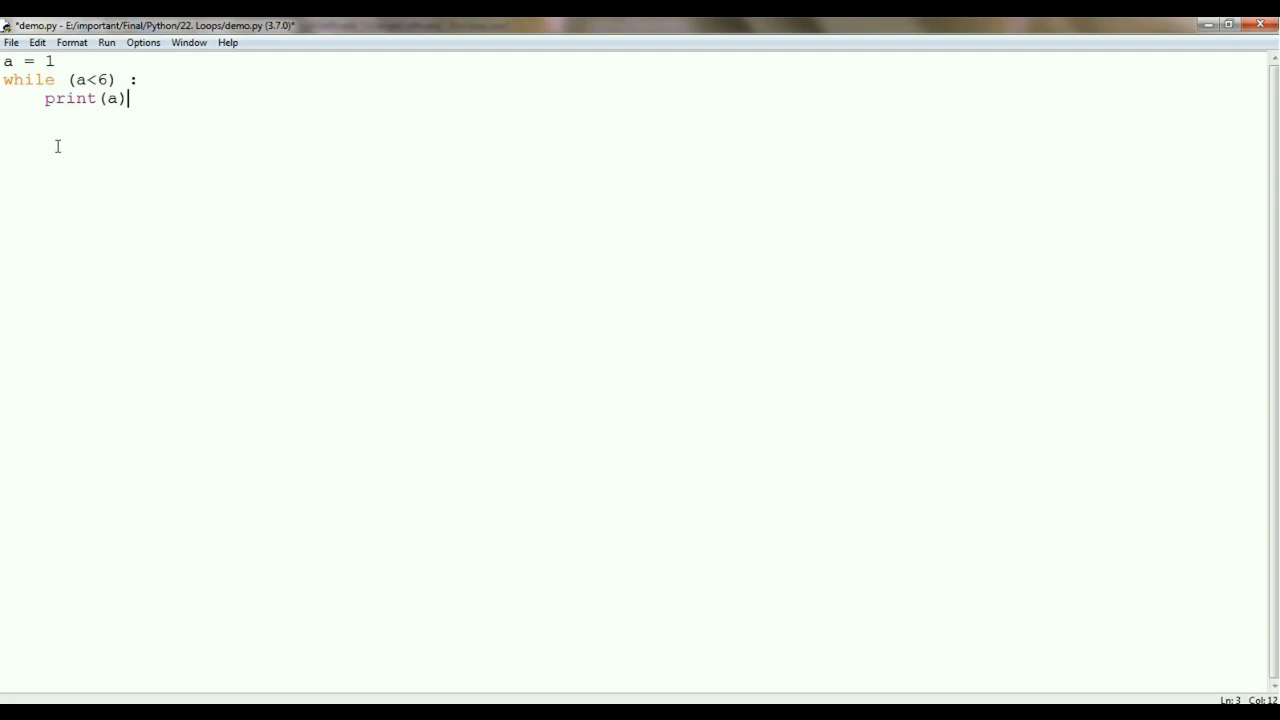
text(a+)
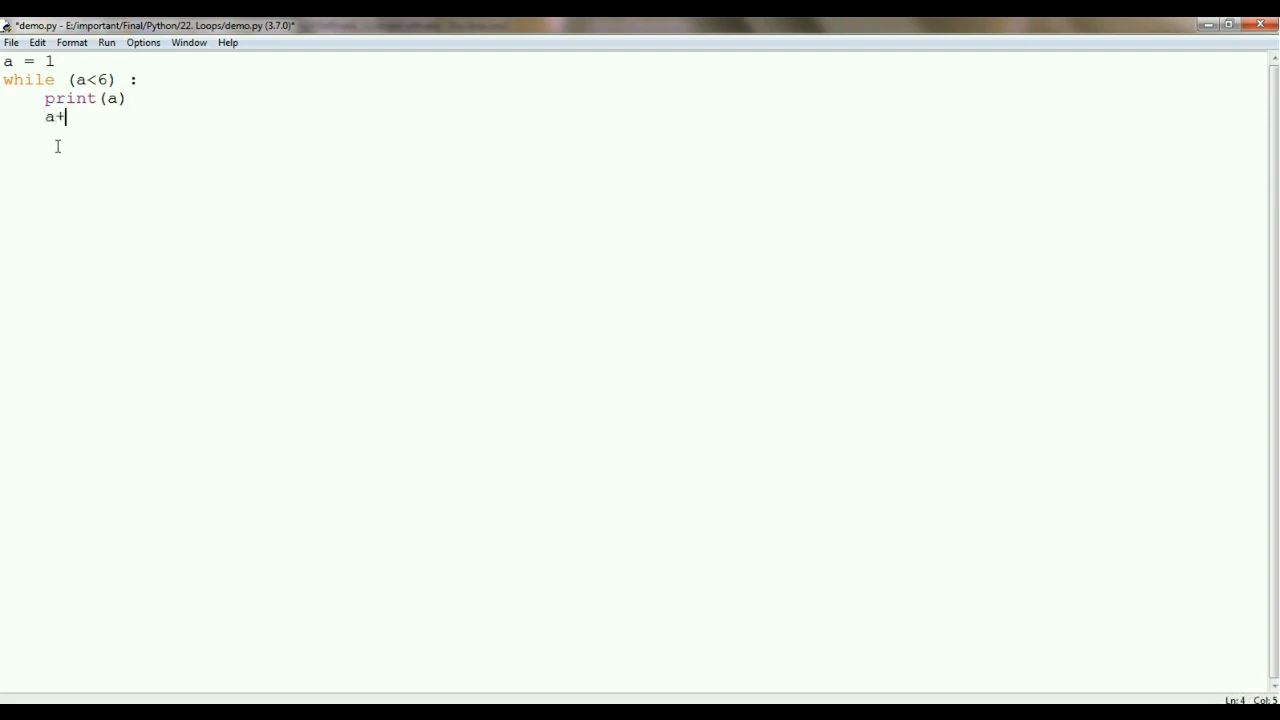
text(=1)
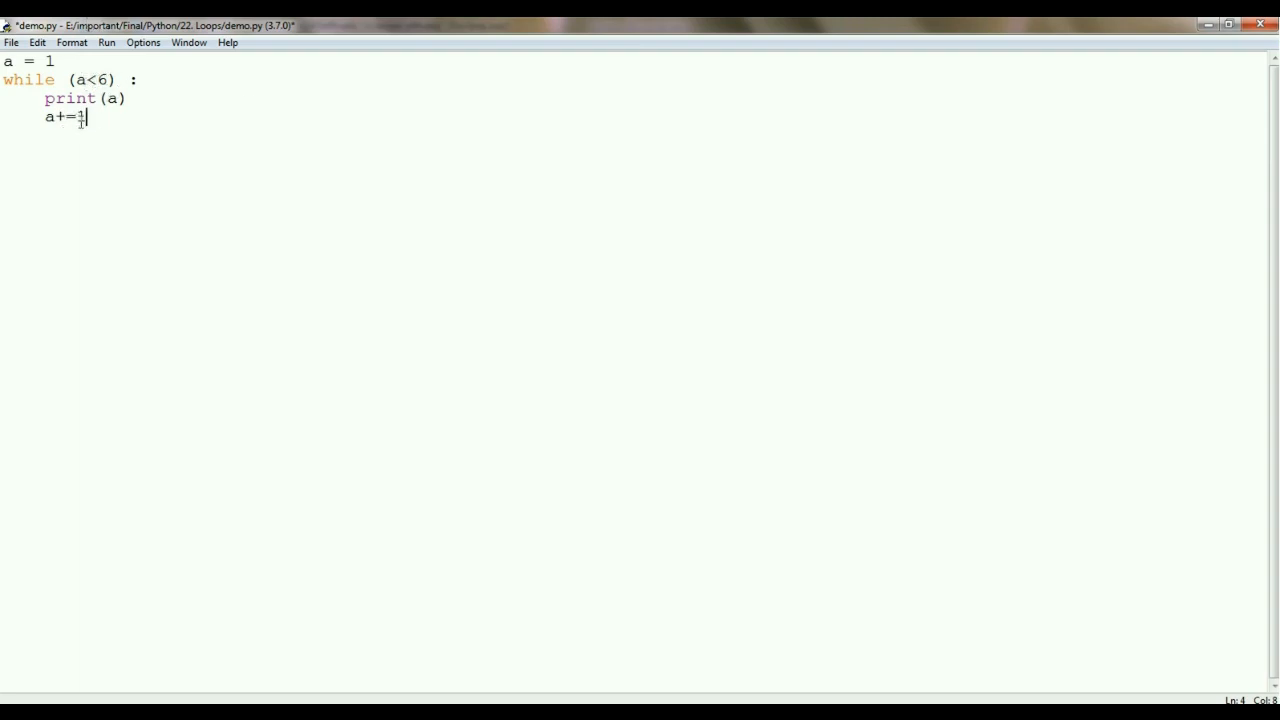
key(enter)
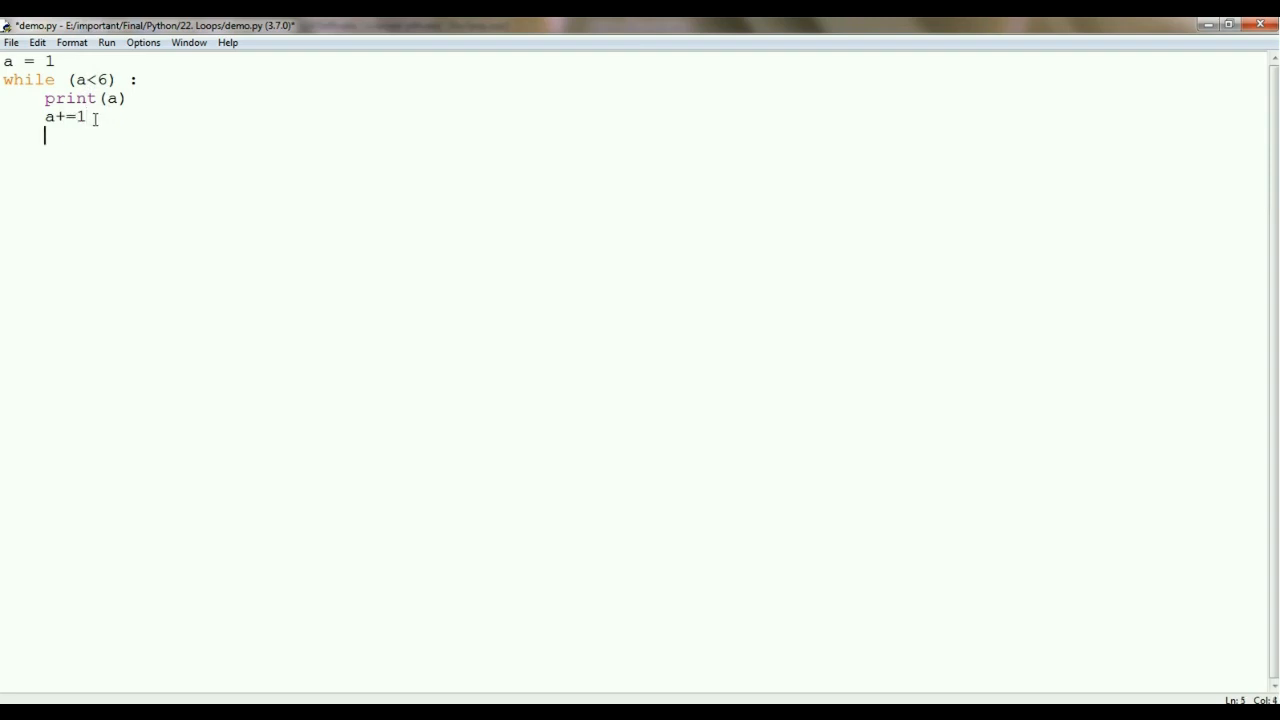
key(ctrl+s)
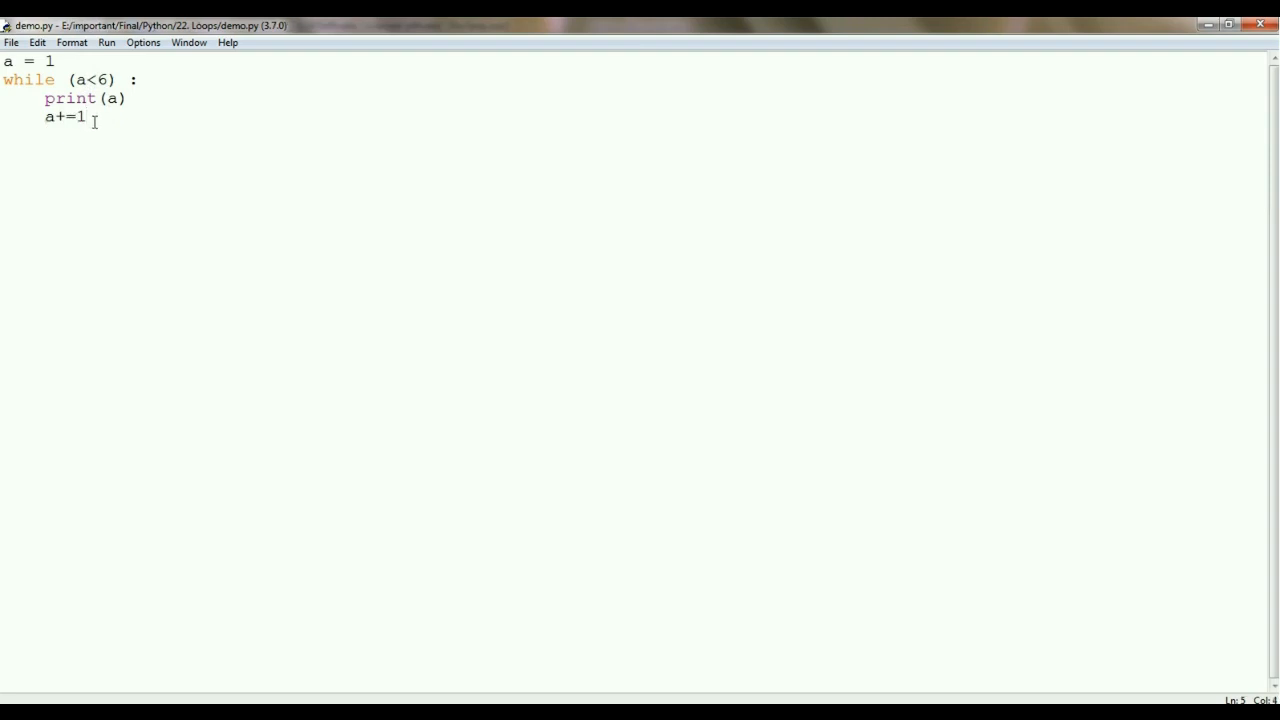
Run demo.py so the shell prints 1 through 5
key(F5)
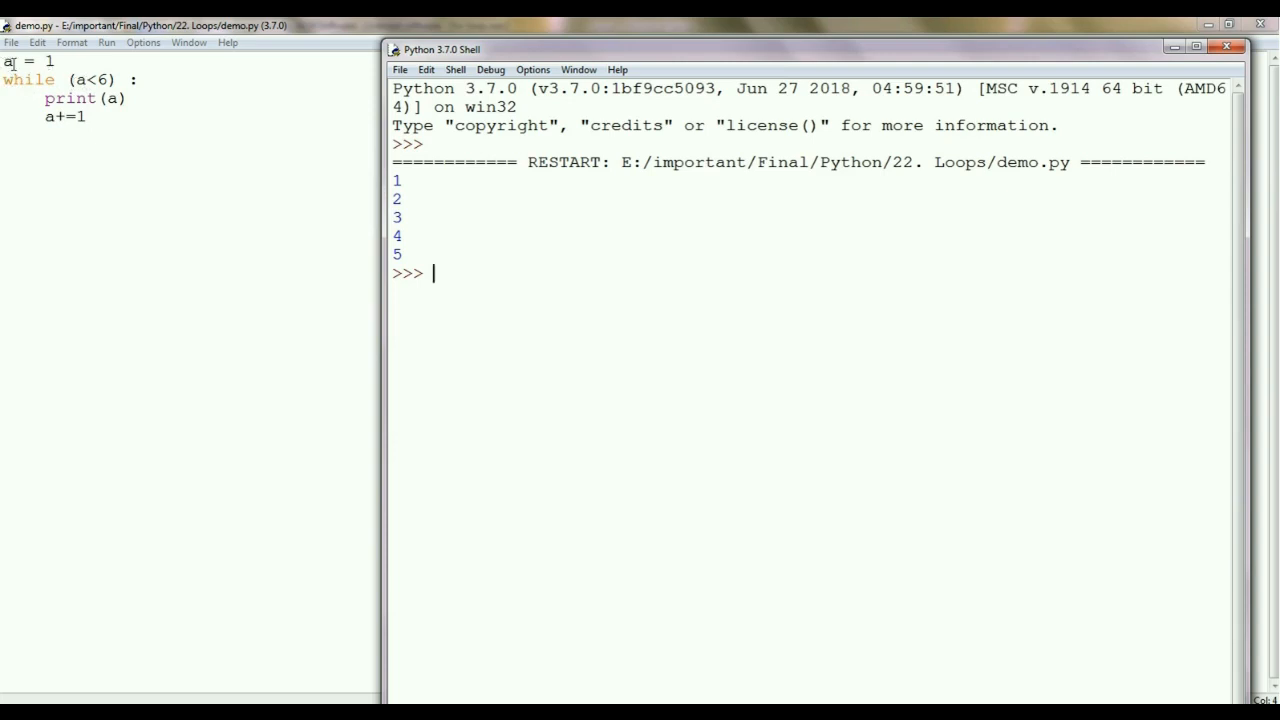
mouse_move(18, 84)
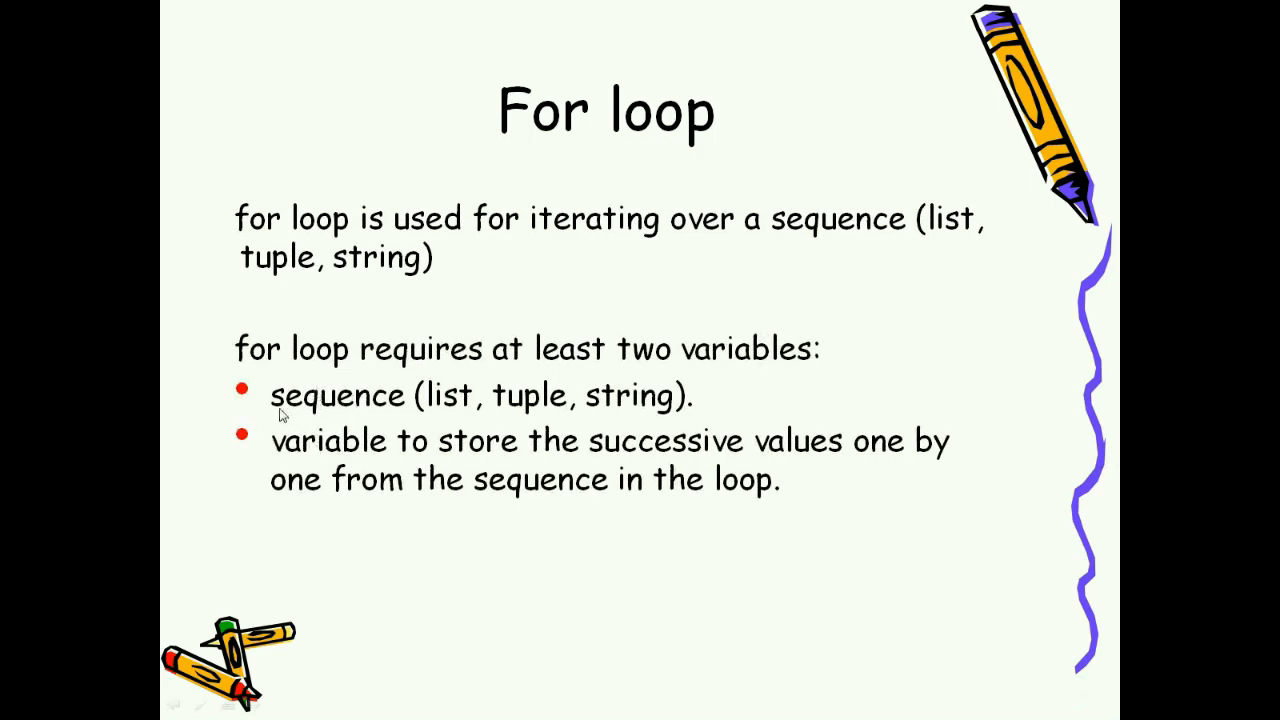
mouse_move(396, 414)
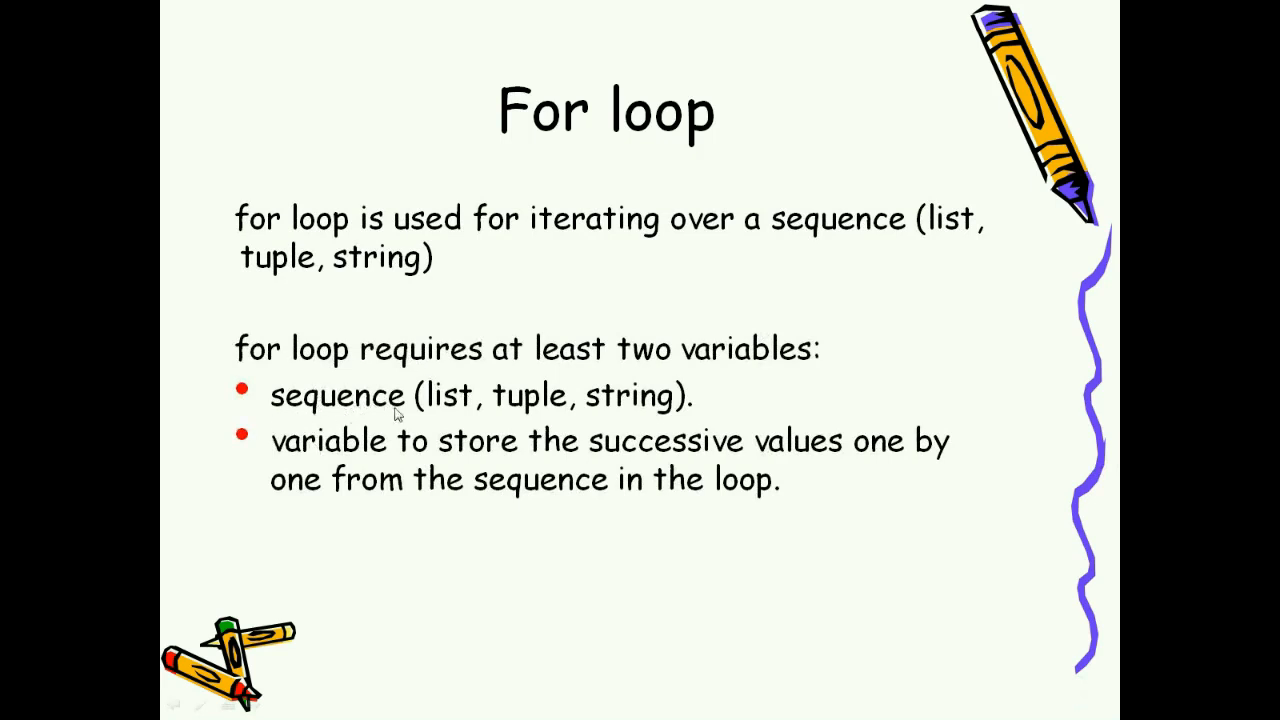
mouse_move(592, 420)
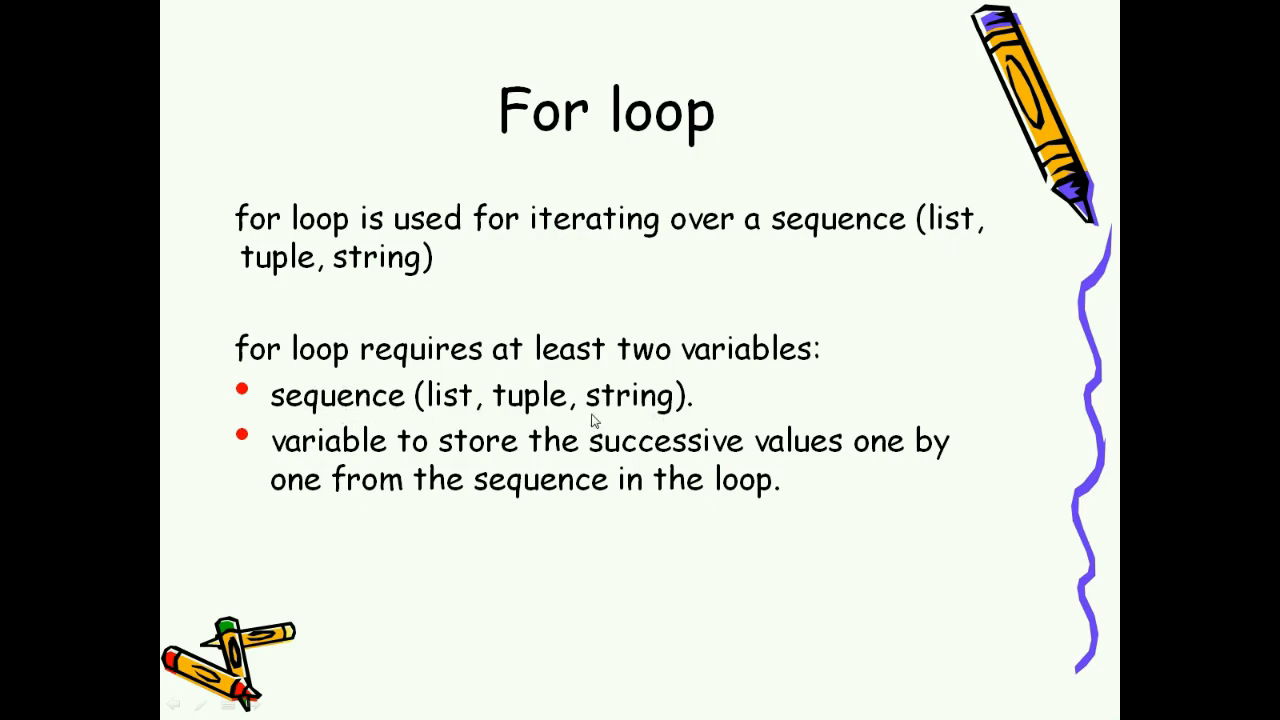
mouse_move(540, 456)
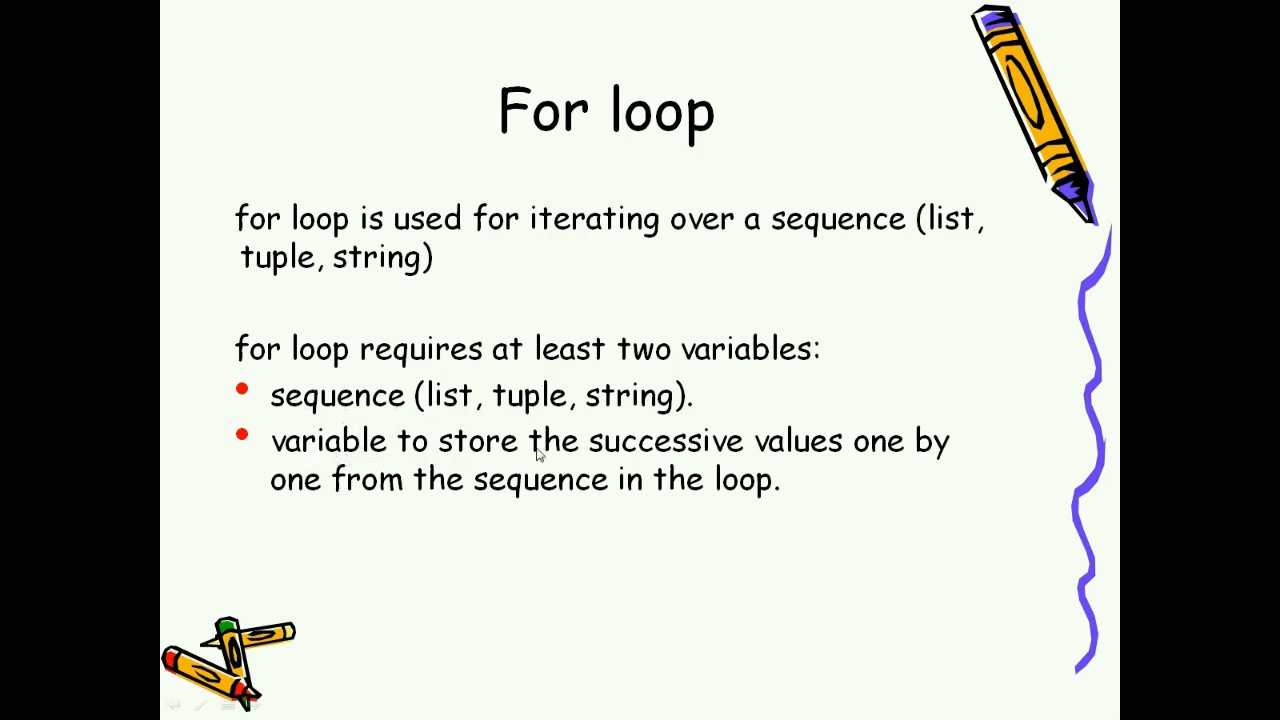
mouse_move(496, 496)
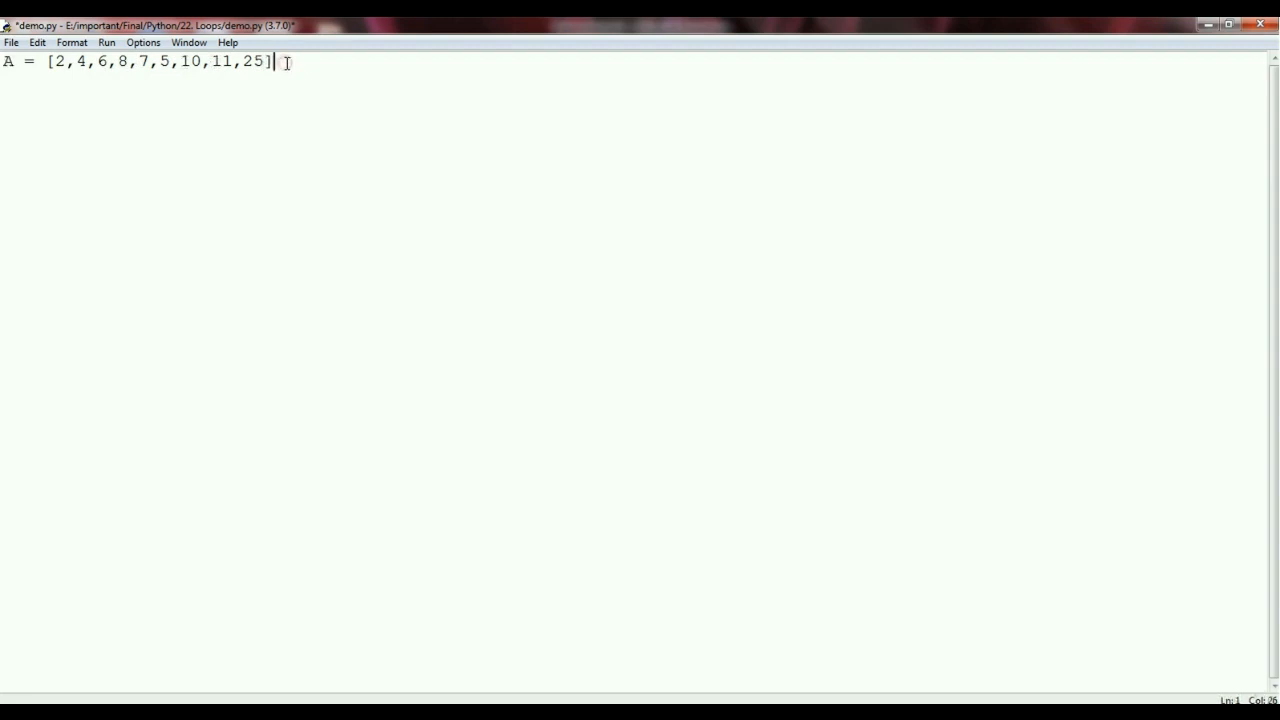
Write 'for val in A :' with body print(val) below the list
key(enter)
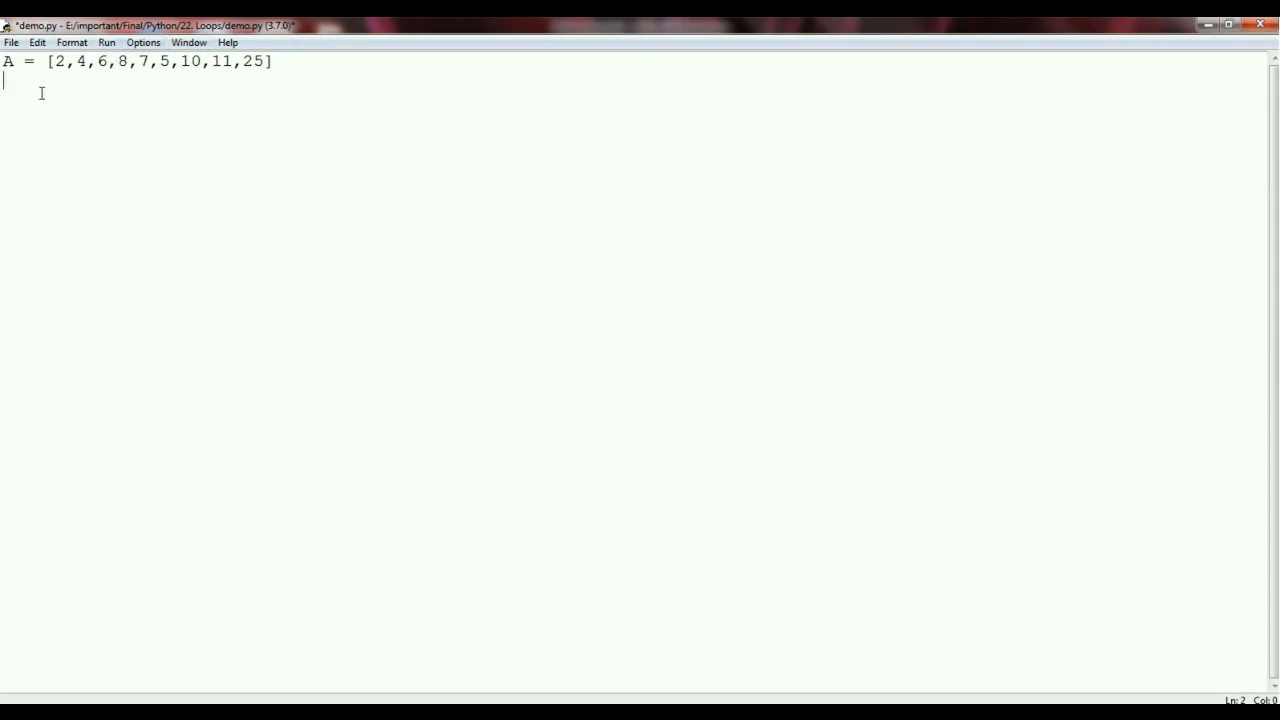
text(for)
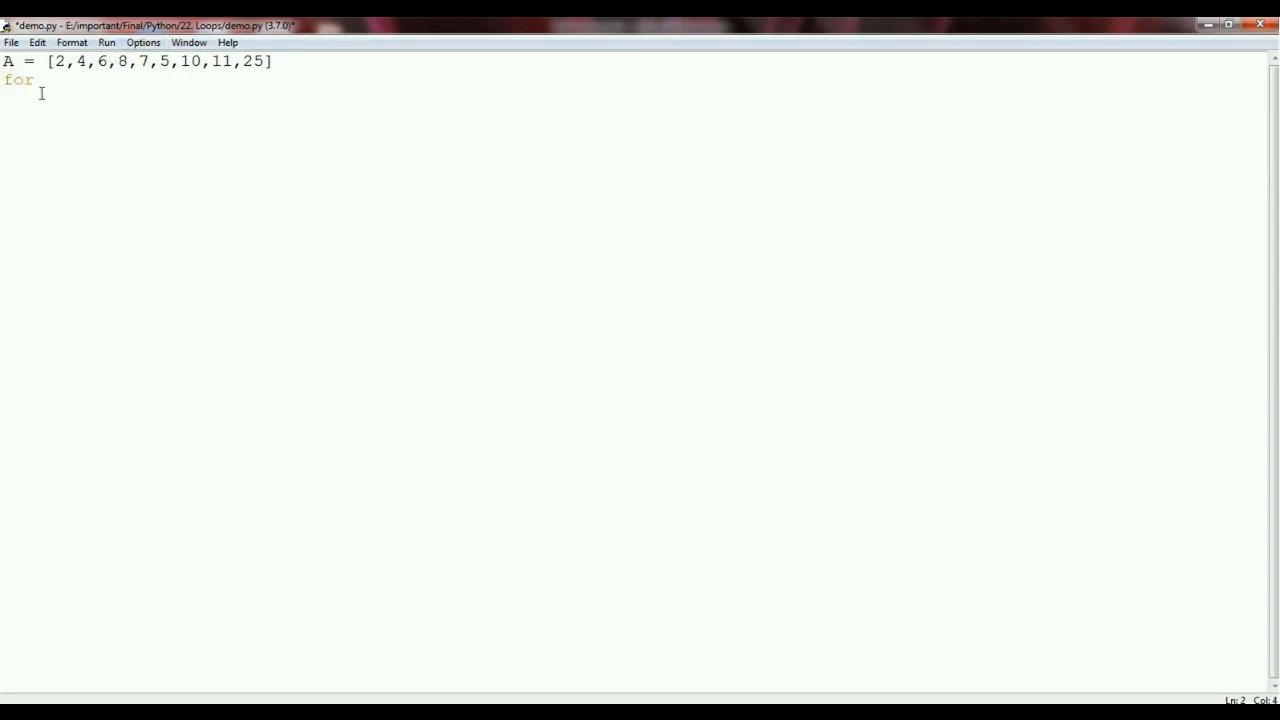
text(val)
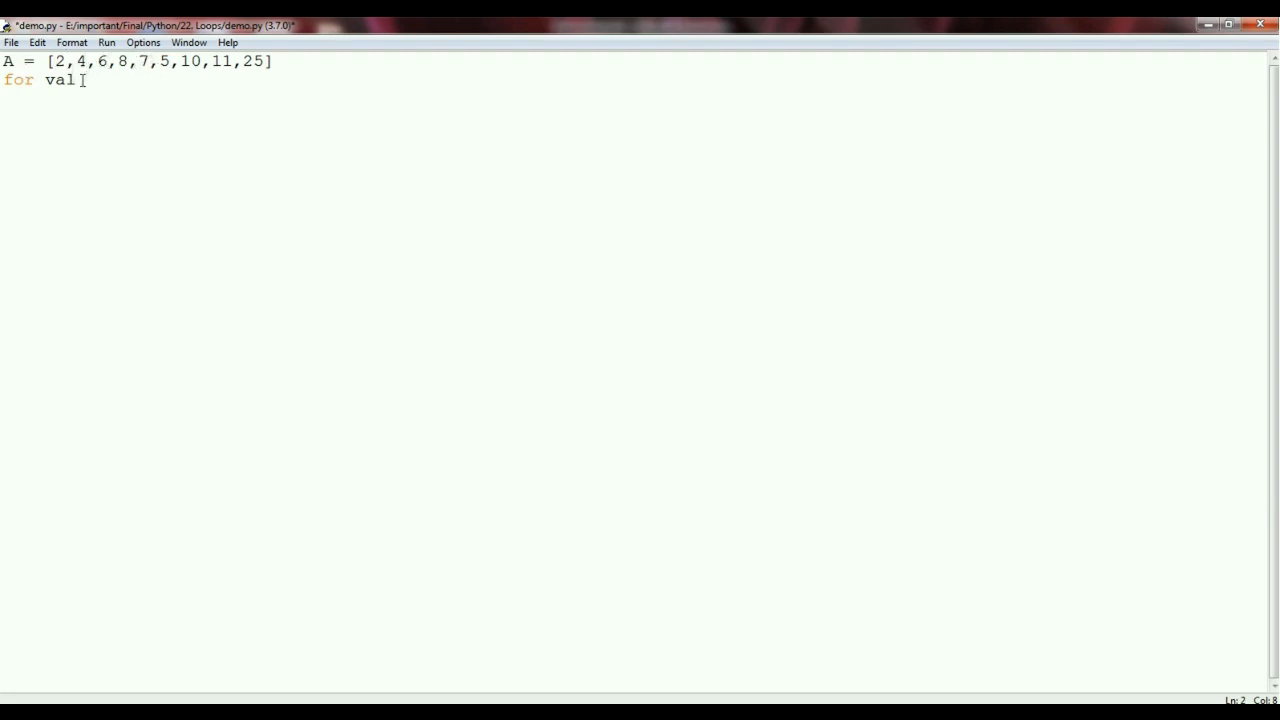
text(in)
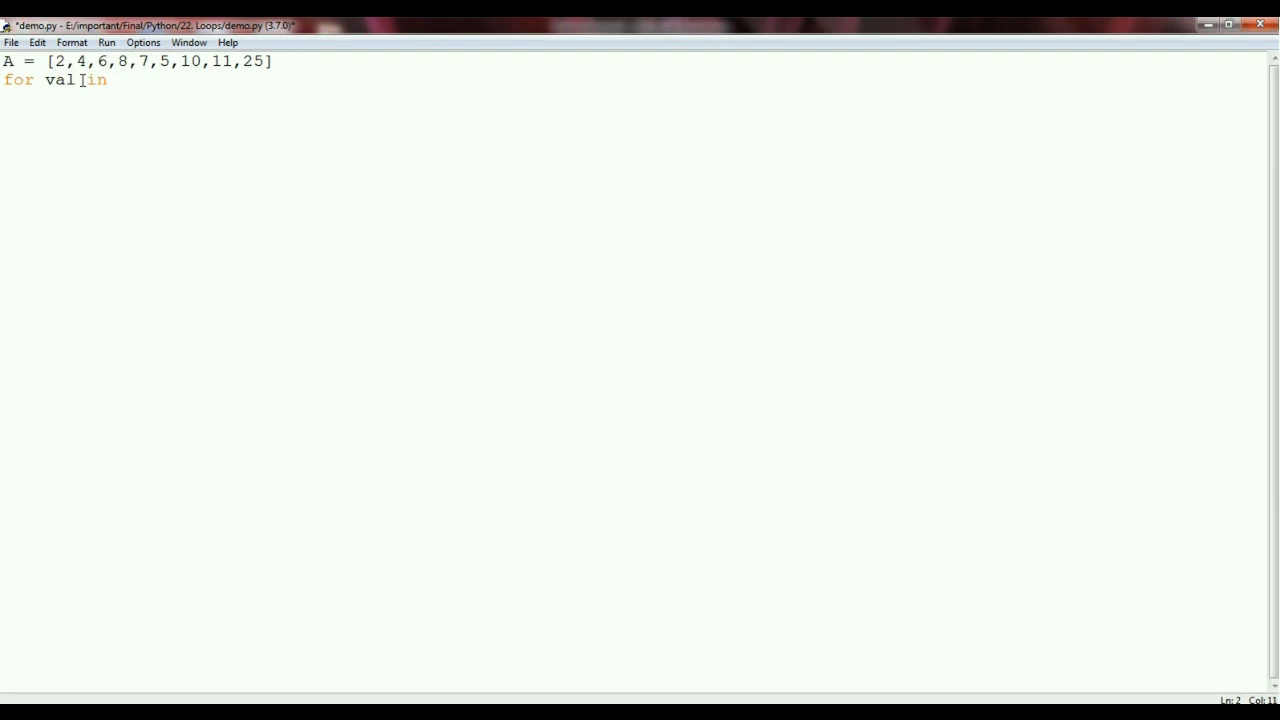
text(A :)
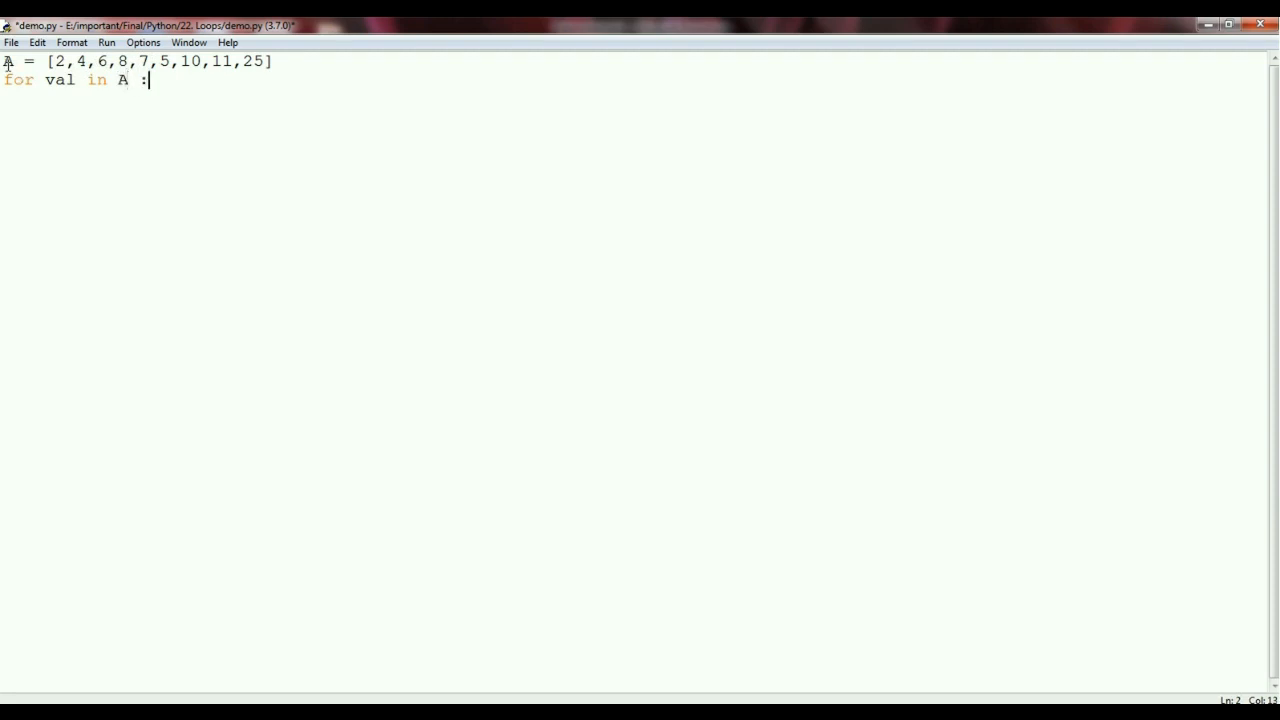
key(enter)
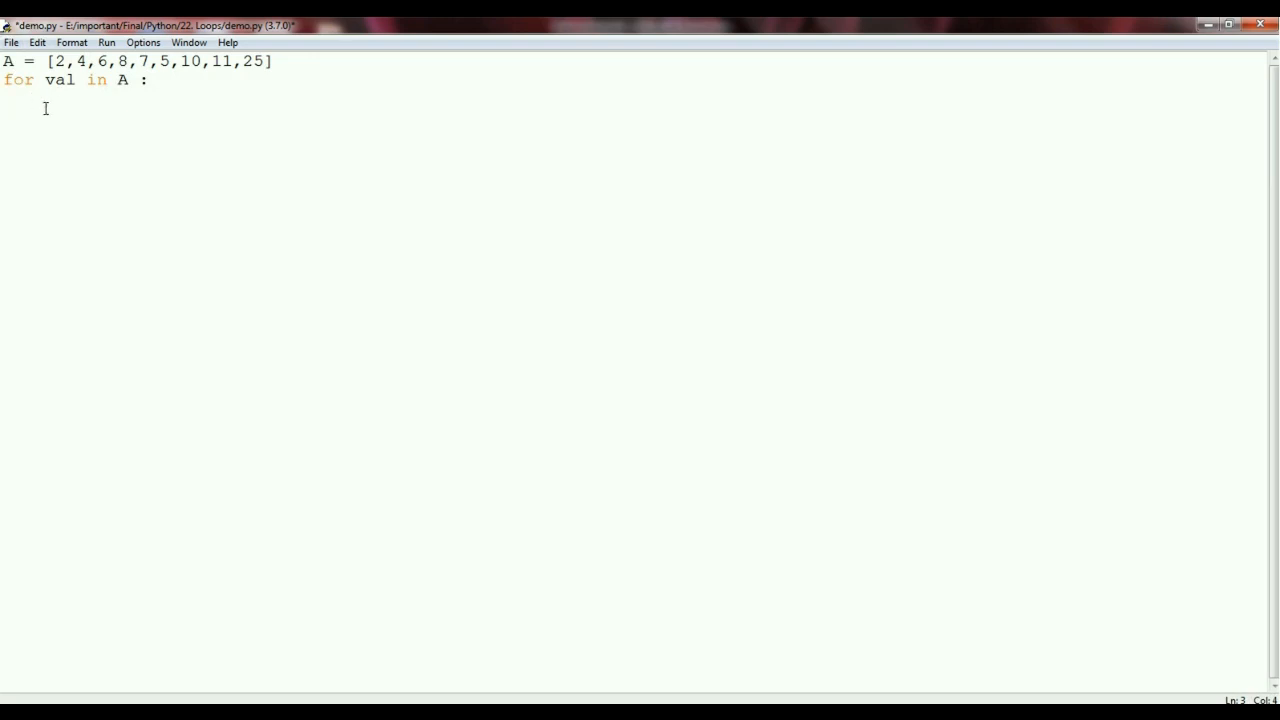
text(print(val))
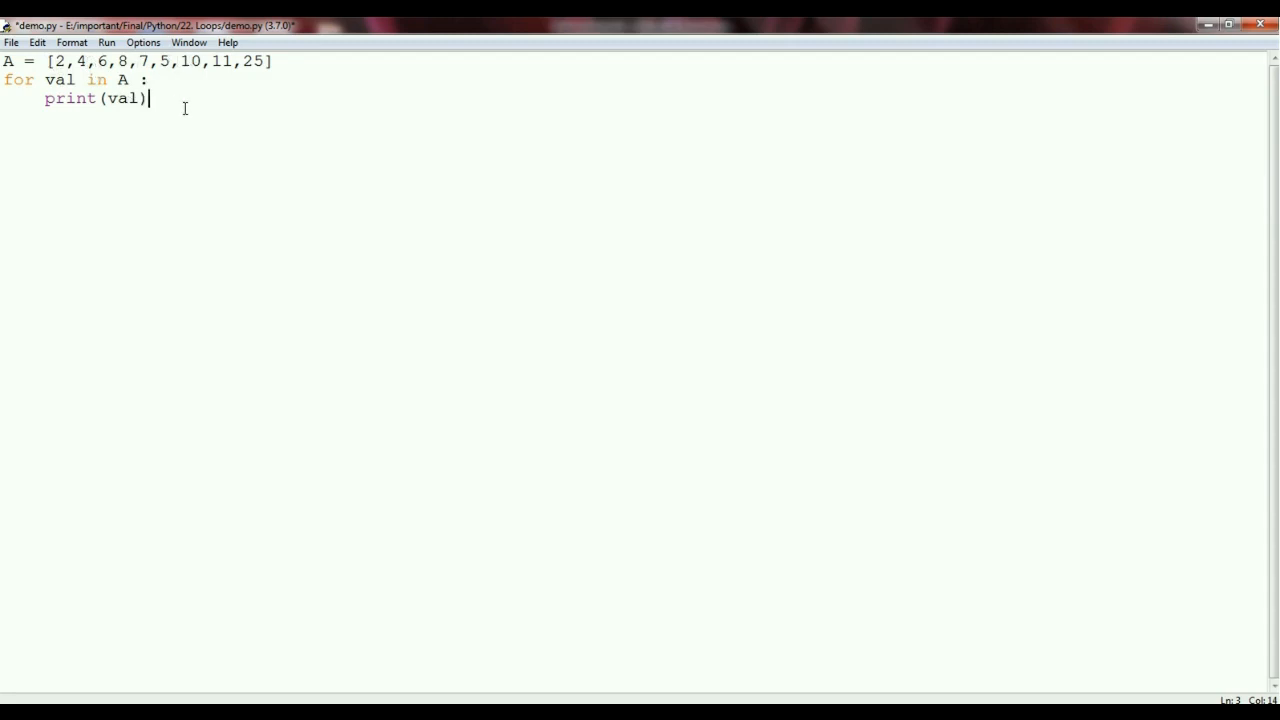
key(enter)
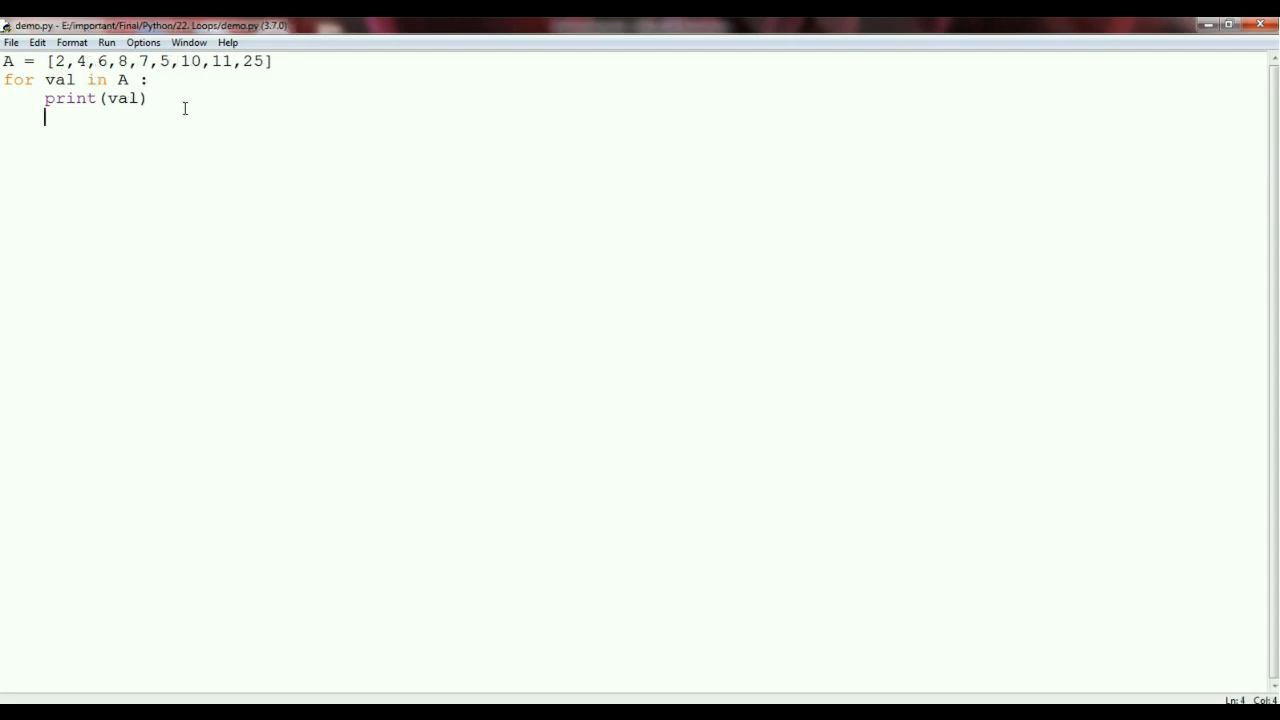
key(F5)
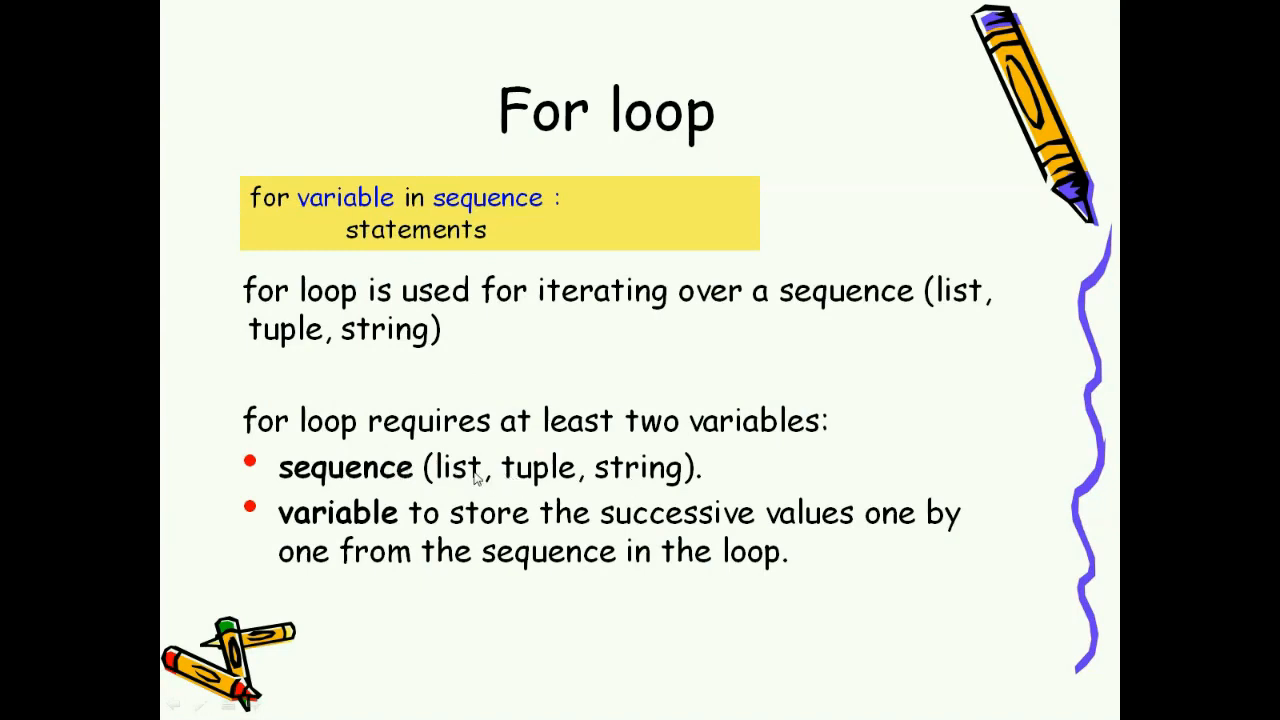
mouse_move(584, 486)
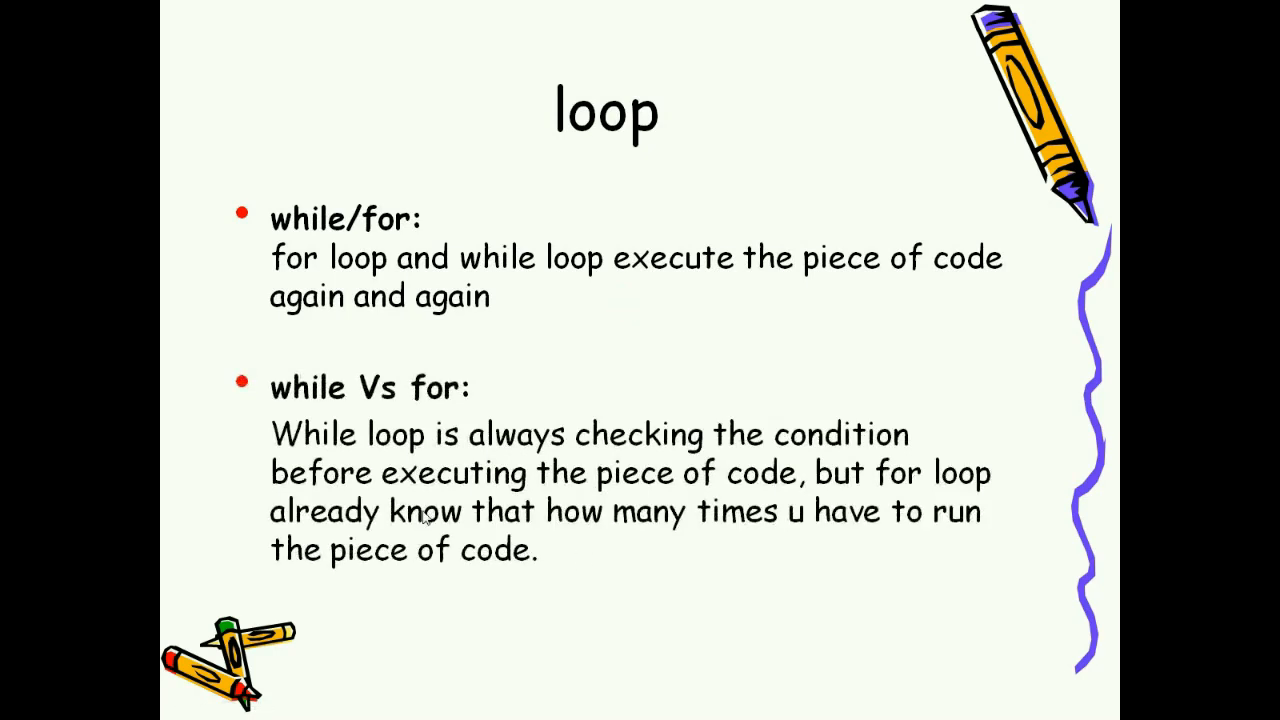
mouse_move(710, 458)
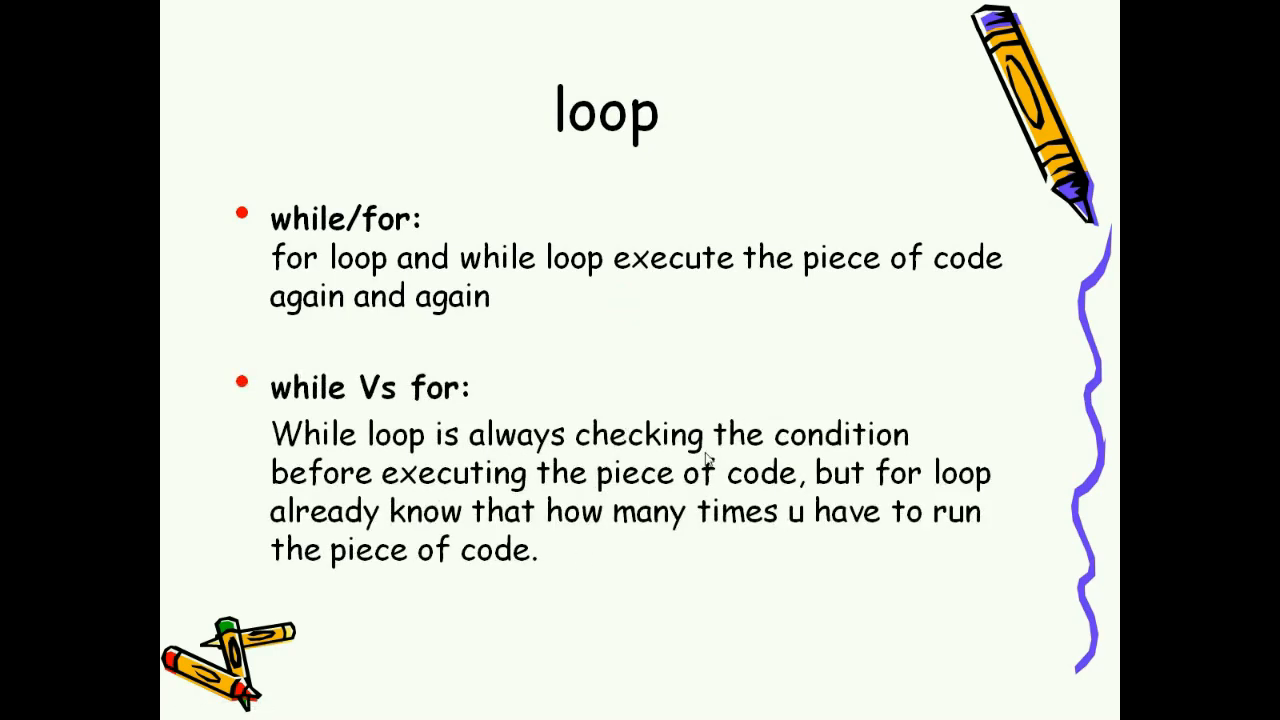
mouse_move(664, 496)
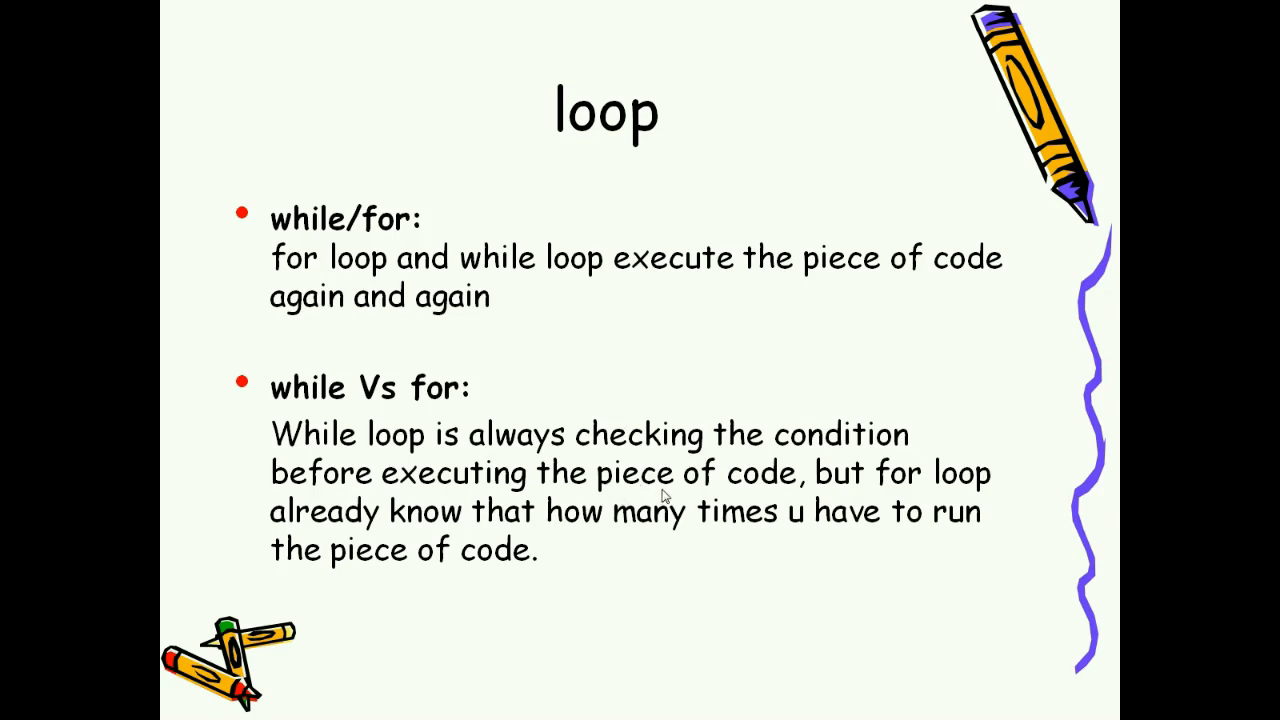
mouse_move(530, 548)
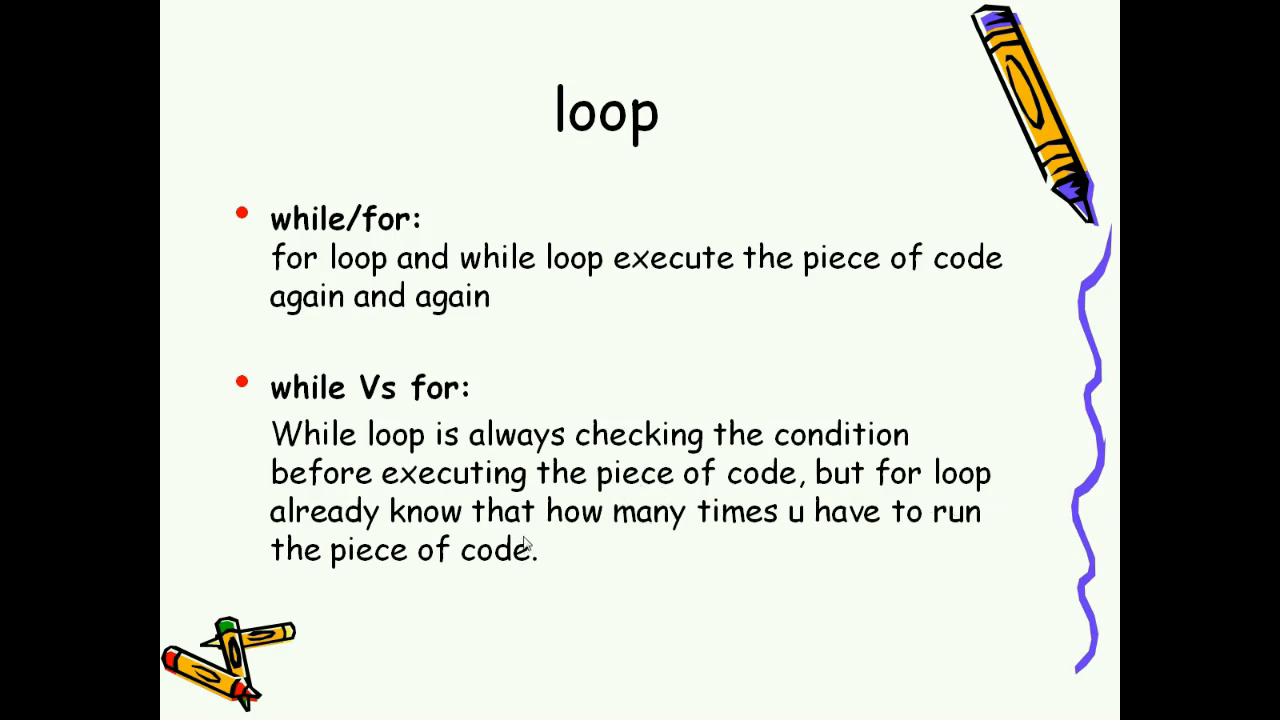
mouse_move(380, 270)
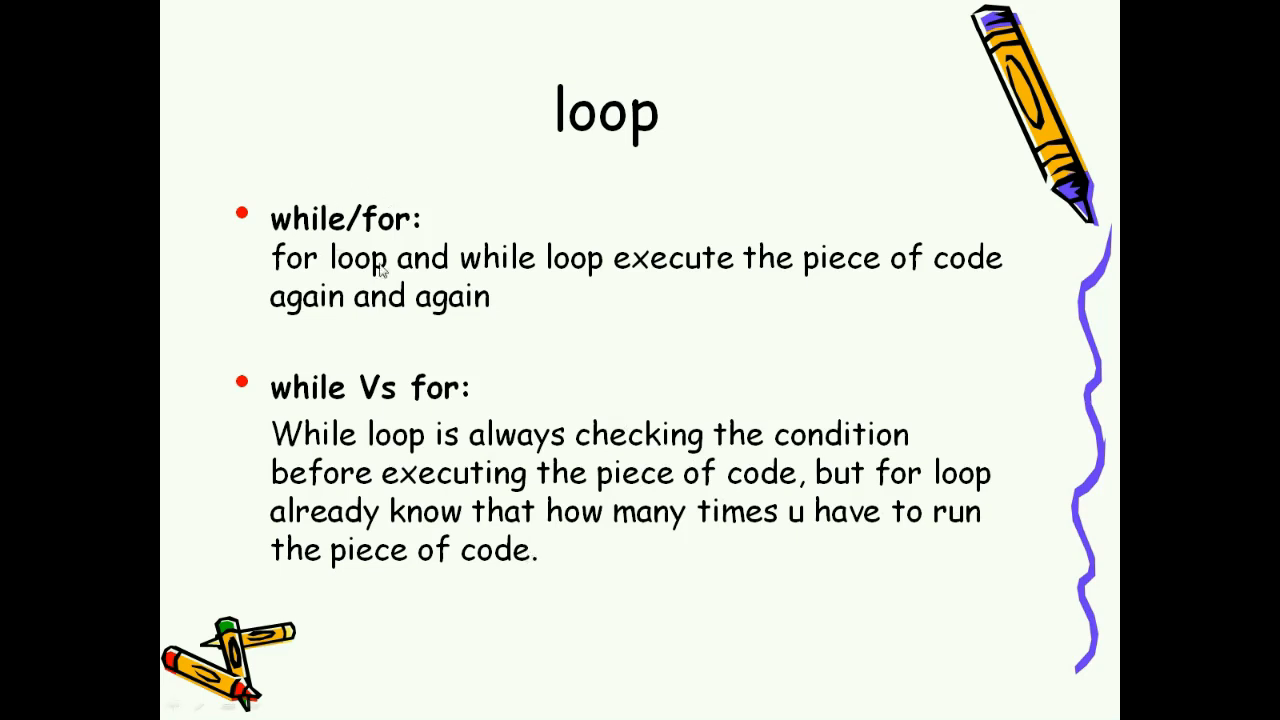
mouse_move(642, 180)
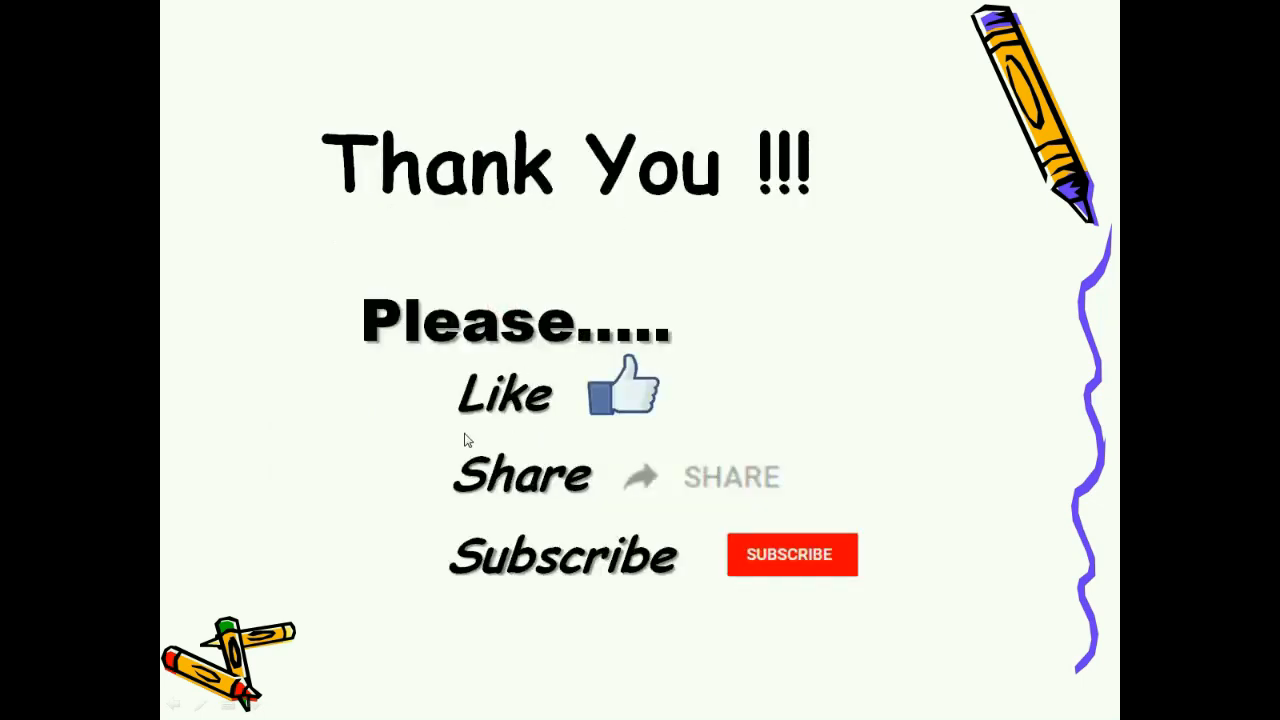
mouse_move(658, 616)
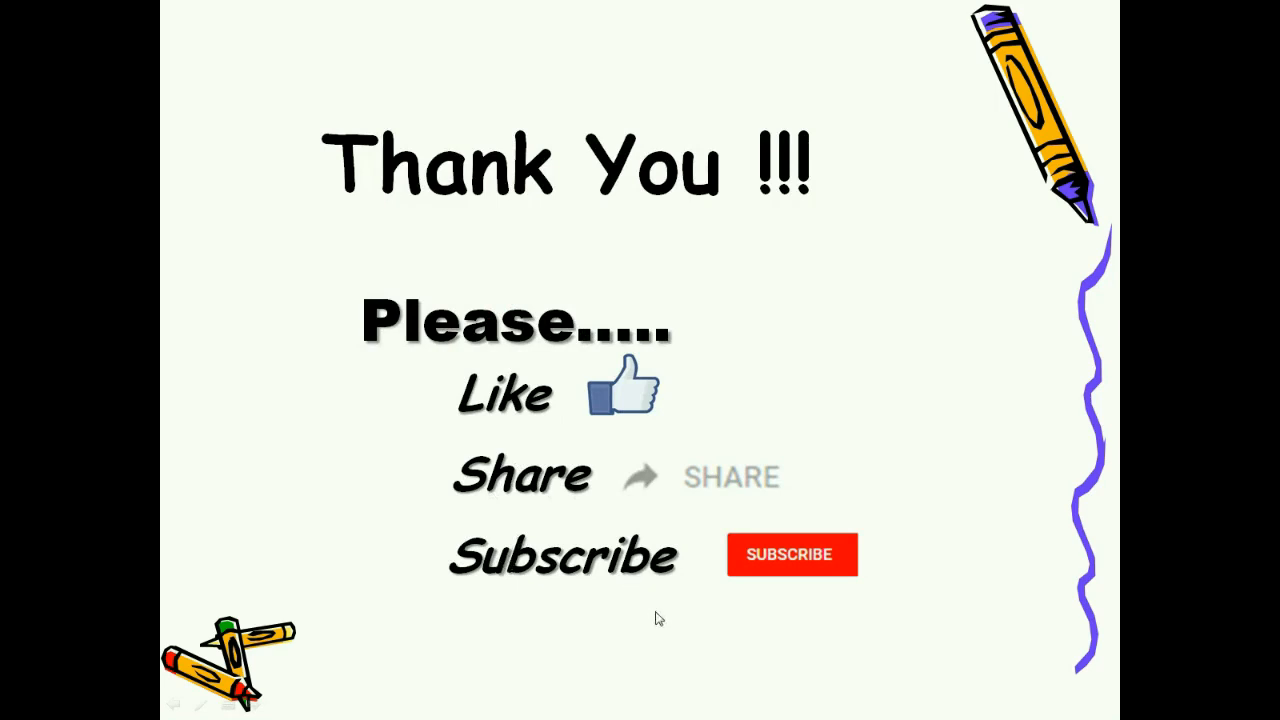